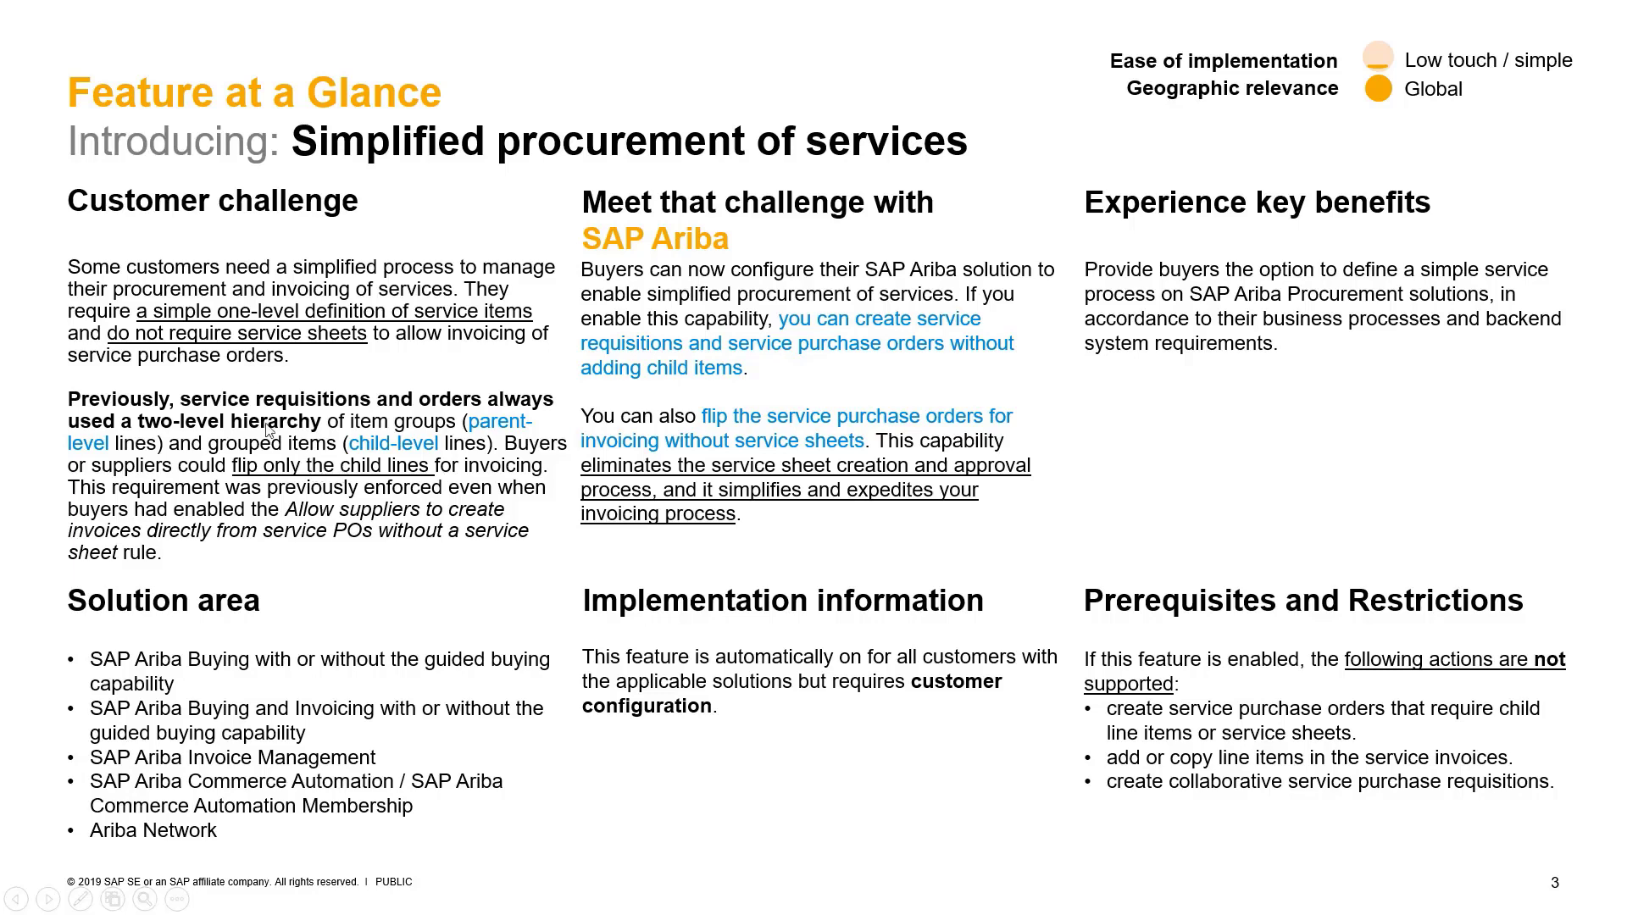
mouse_move(286, 459)
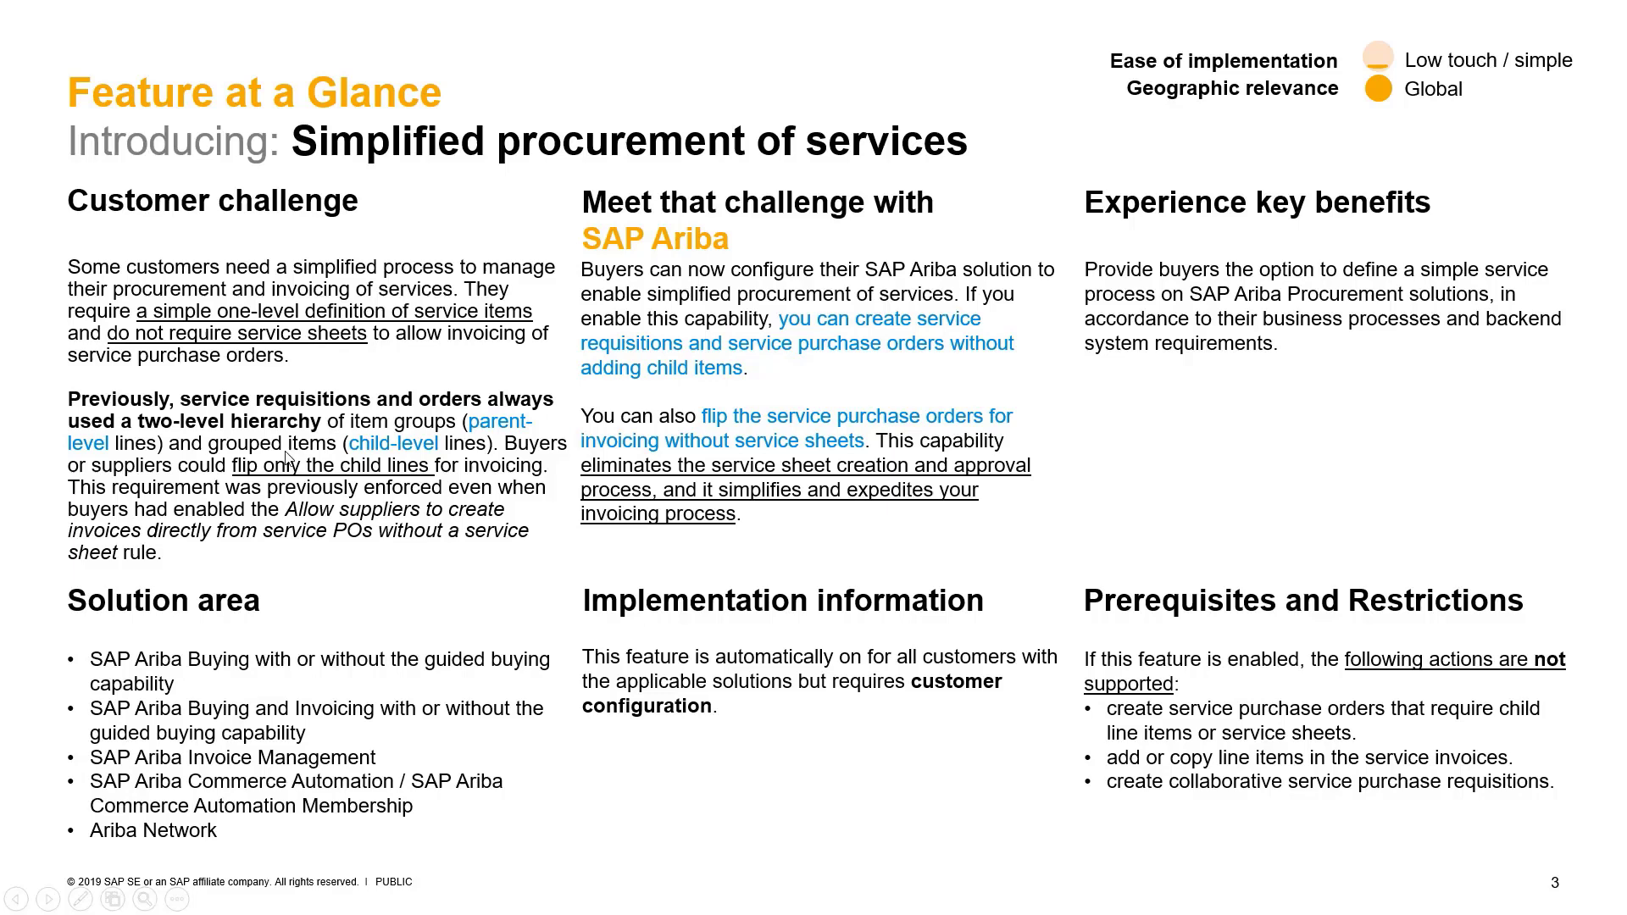
mouse_move(346, 690)
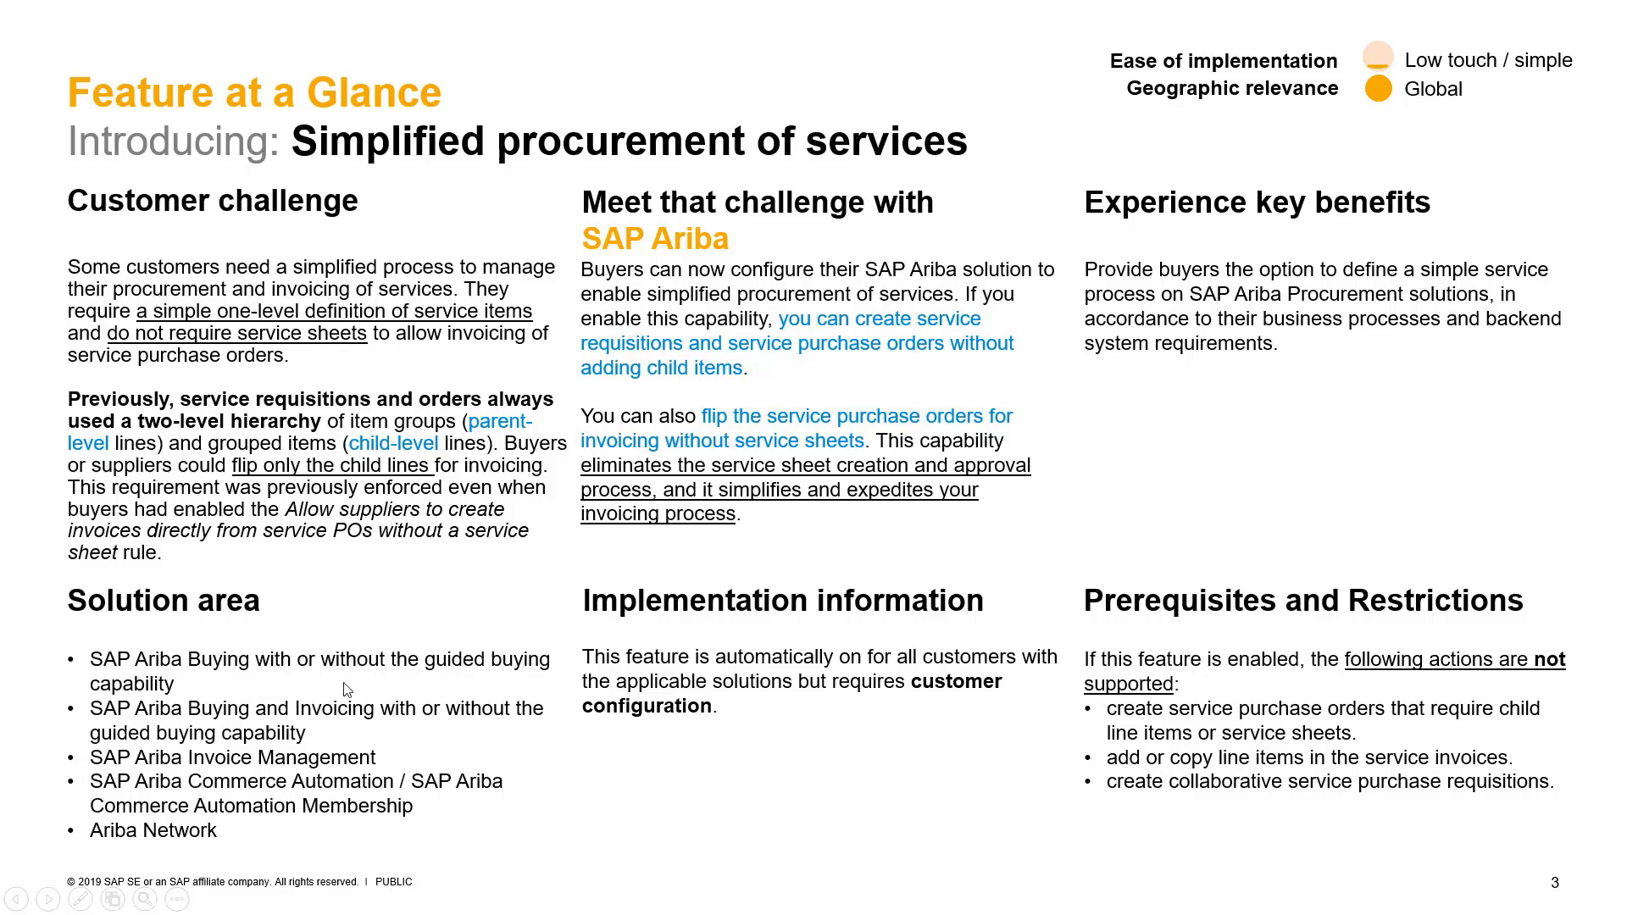
mouse_move(770, 527)
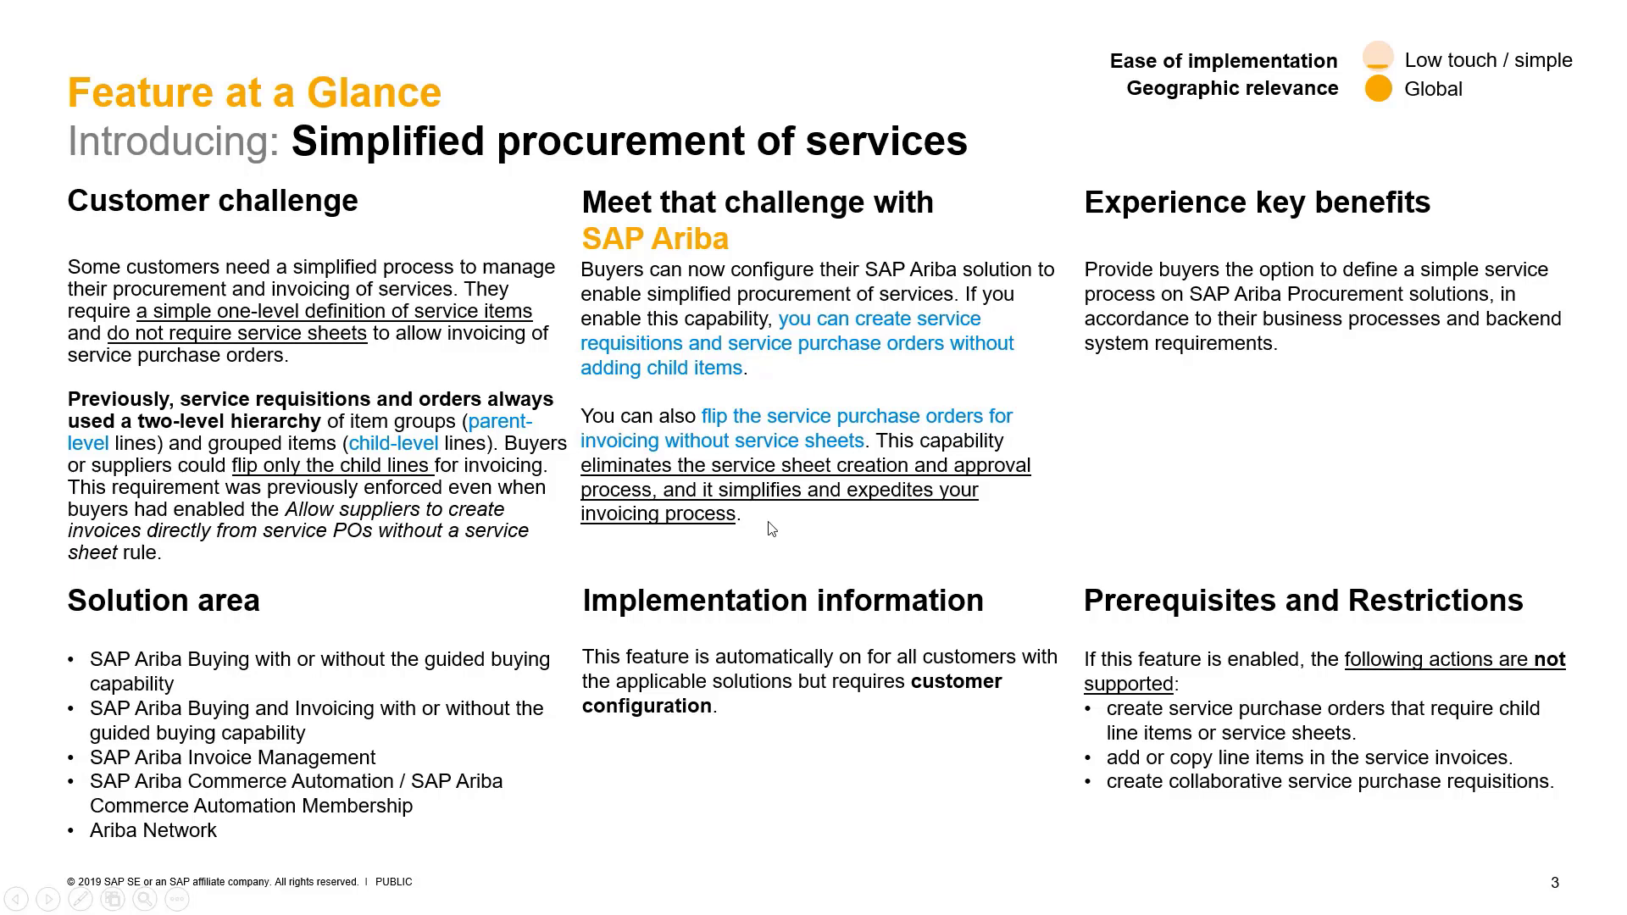
mouse_move(870, 527)
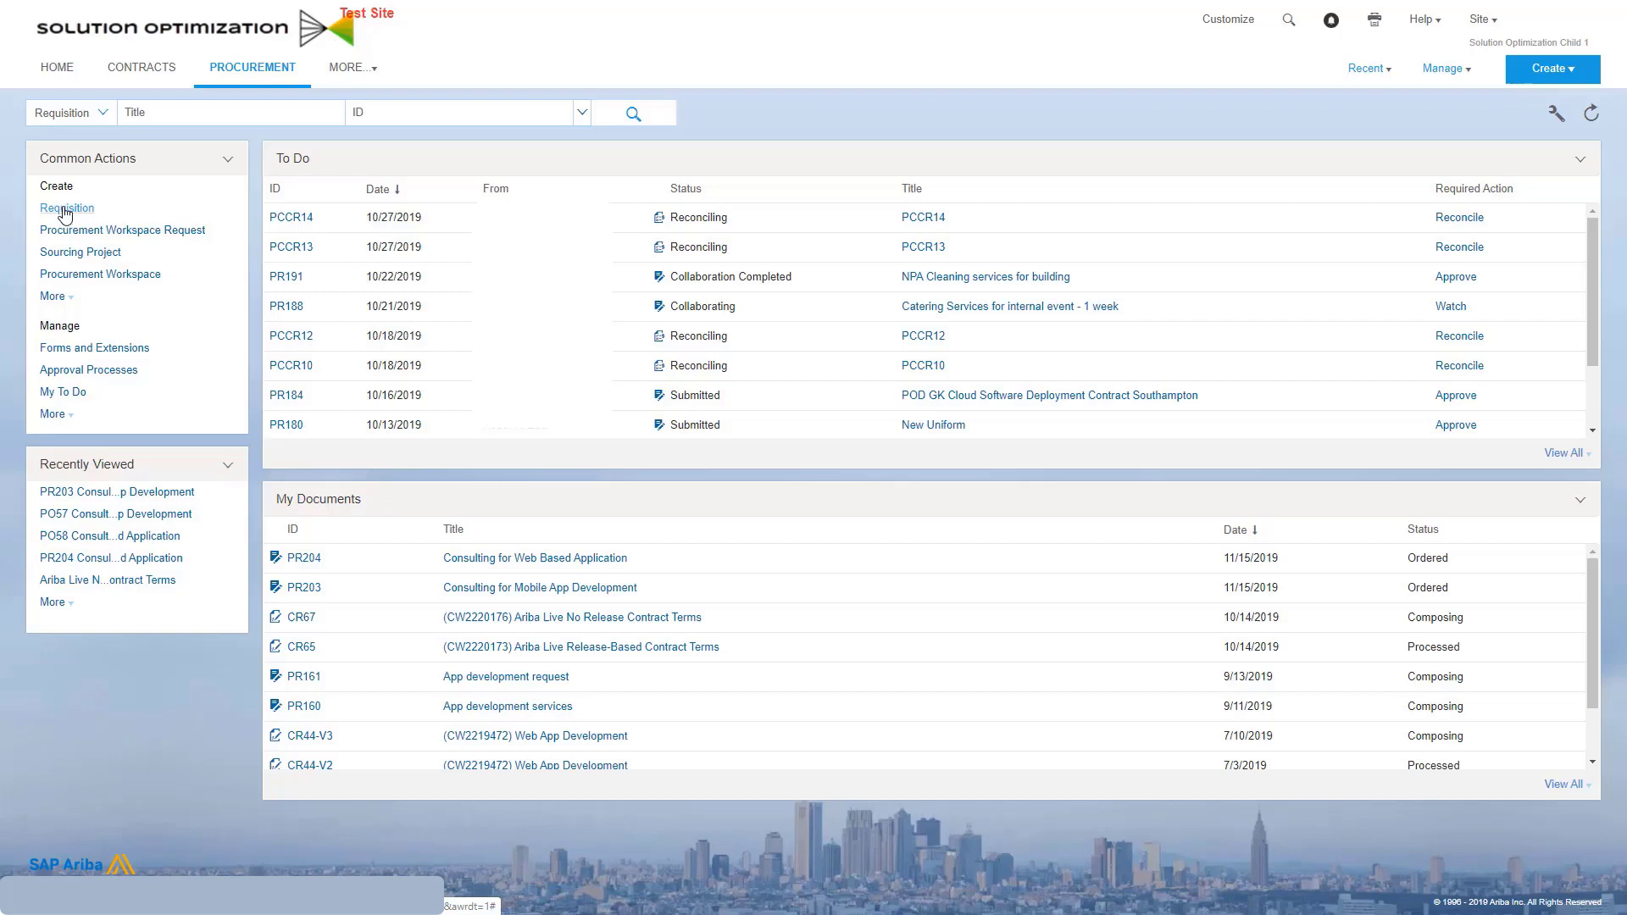
Start requisition PR217 with a title beginning 'Cons' and continue to the catalog
left_click(66, 207)
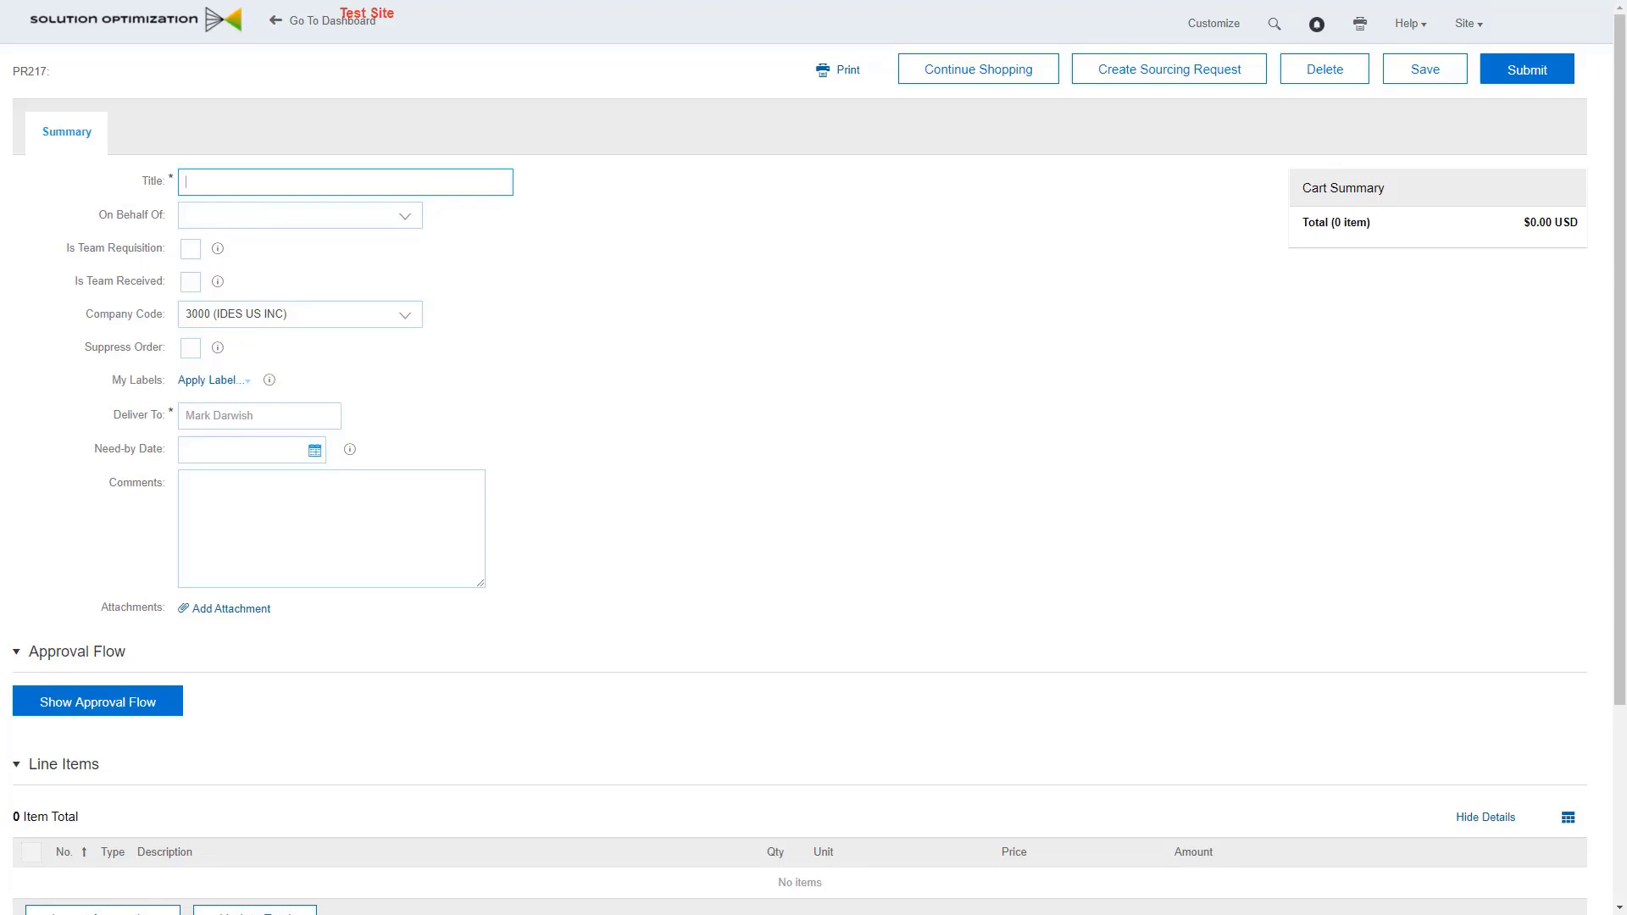
type("Cons")
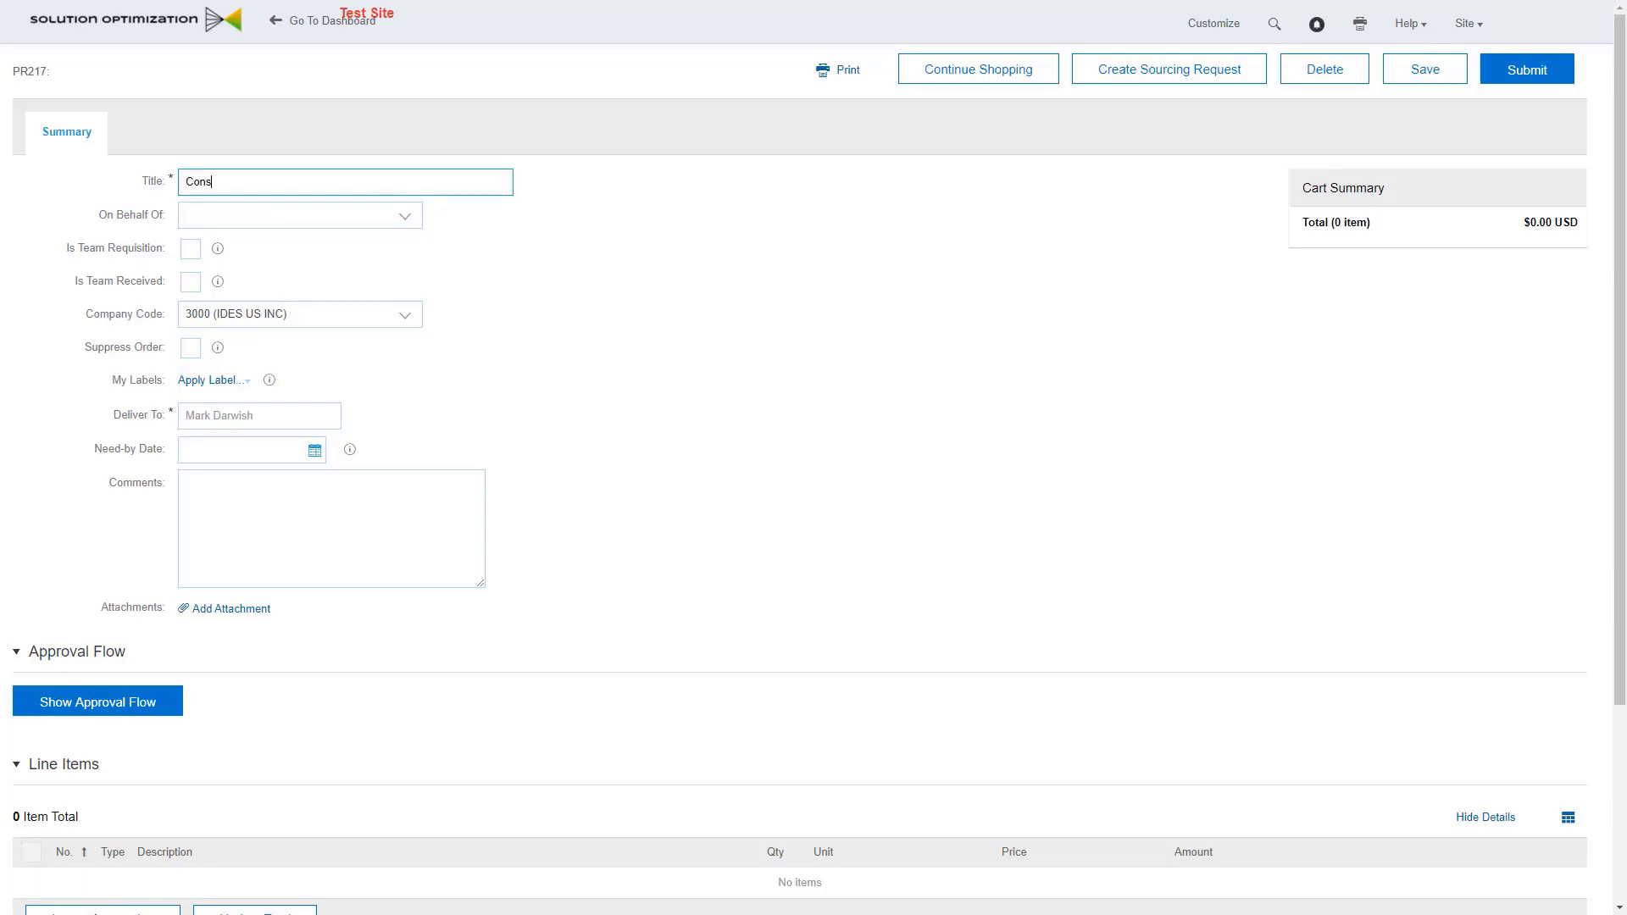
scroll("down", 3)
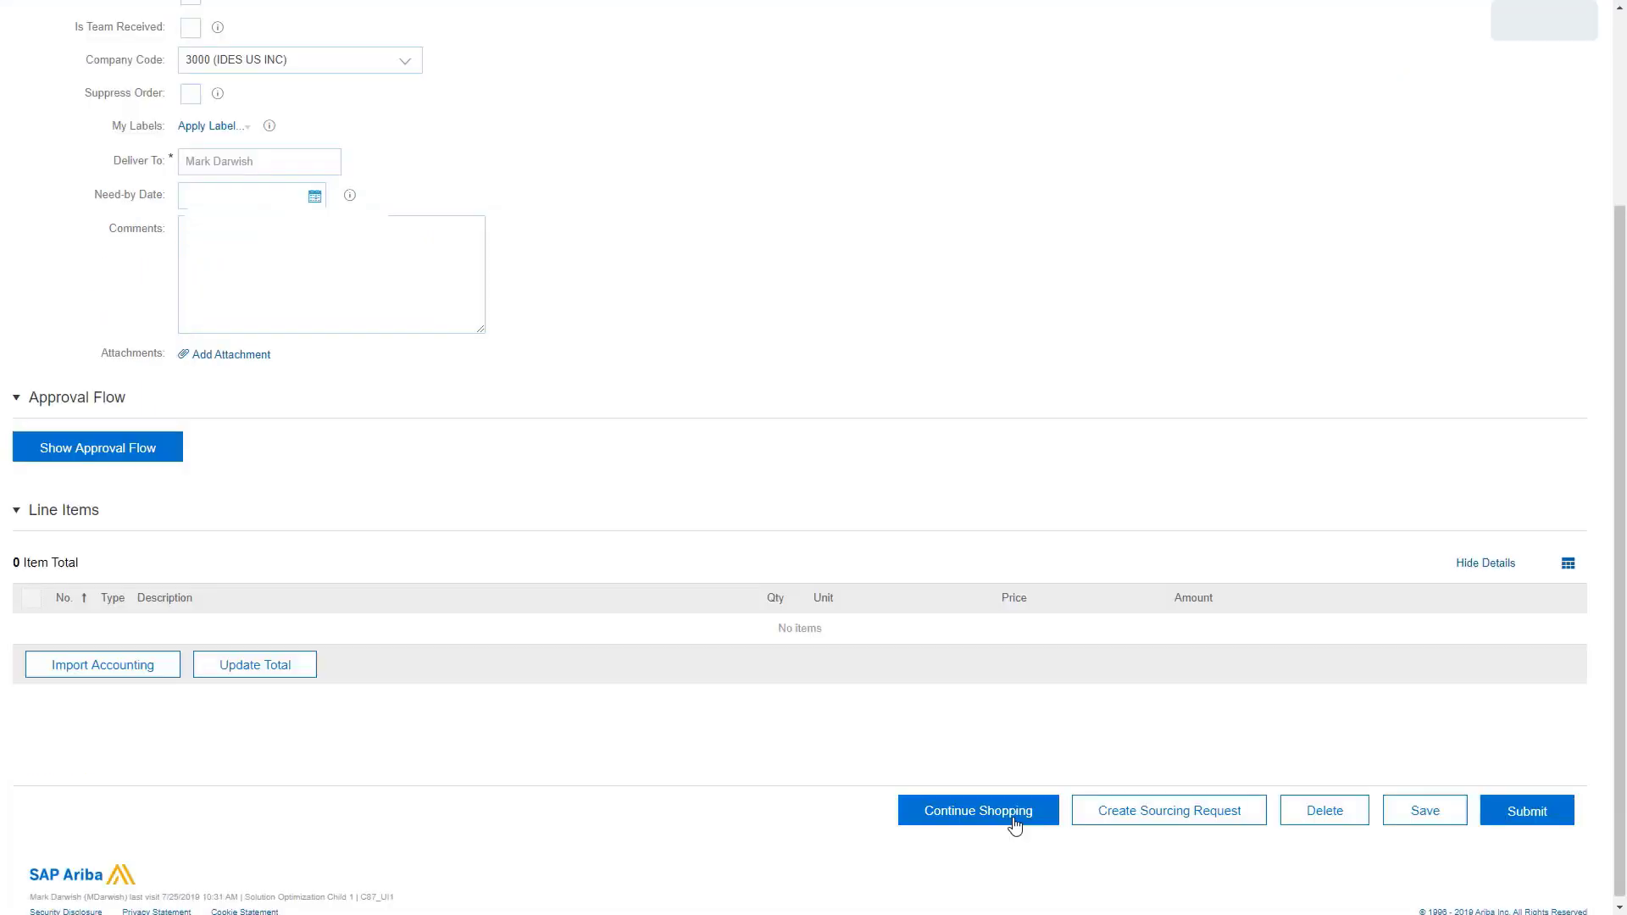
left_click(978, 809)
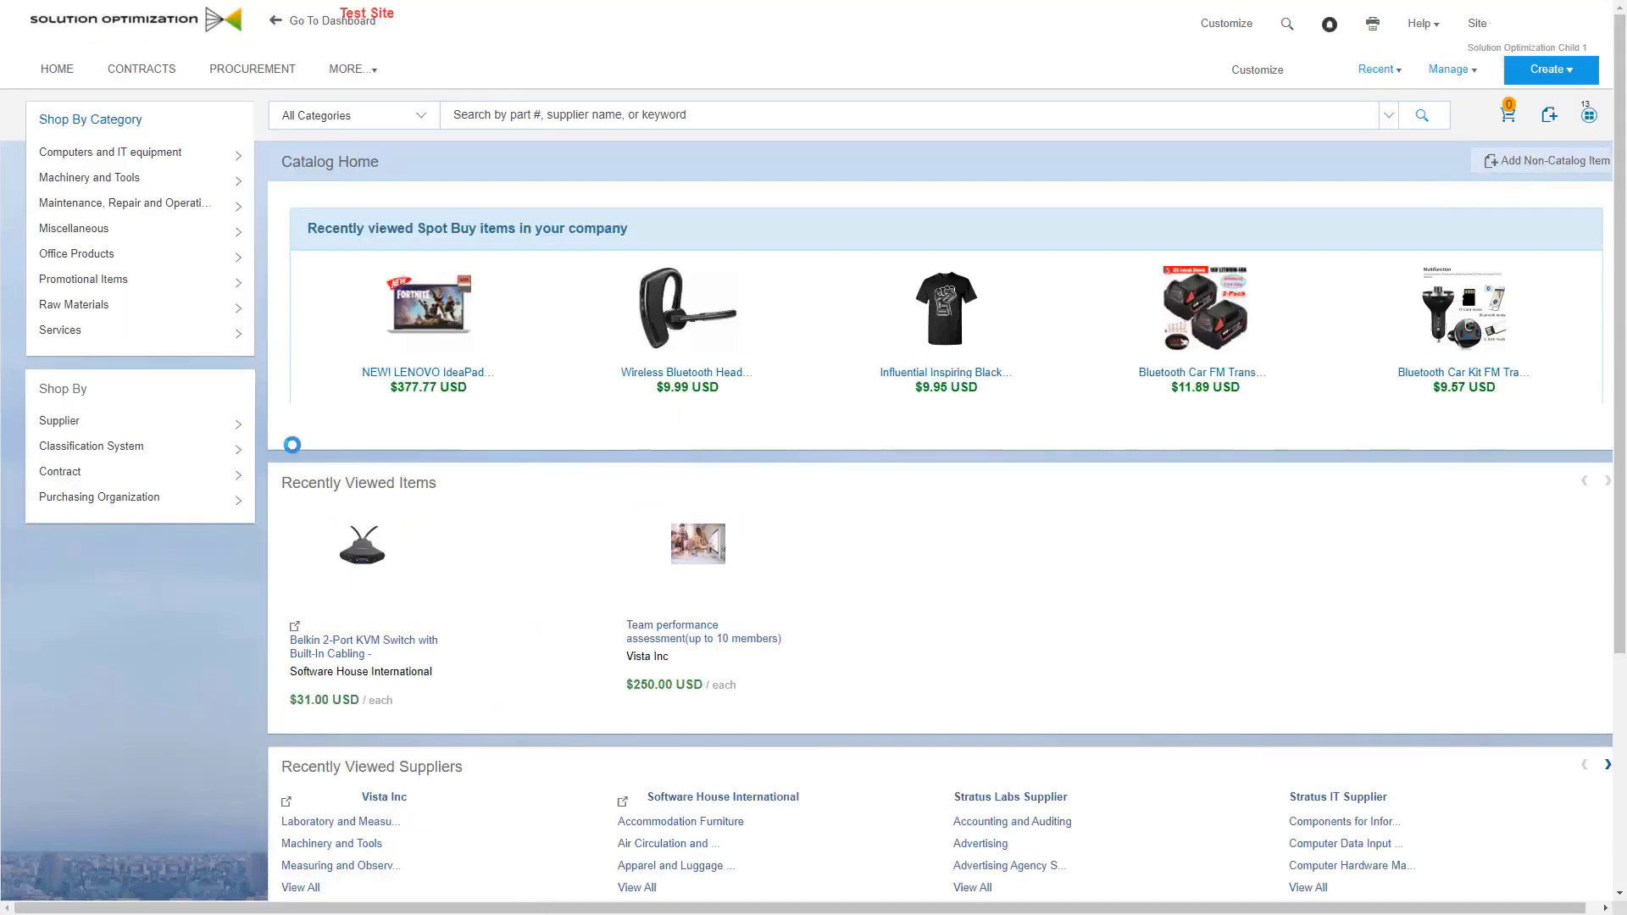
Add a non-catalog item 'Consulting Service Phase 1' with Item Category Service
left_click(1542, 159)
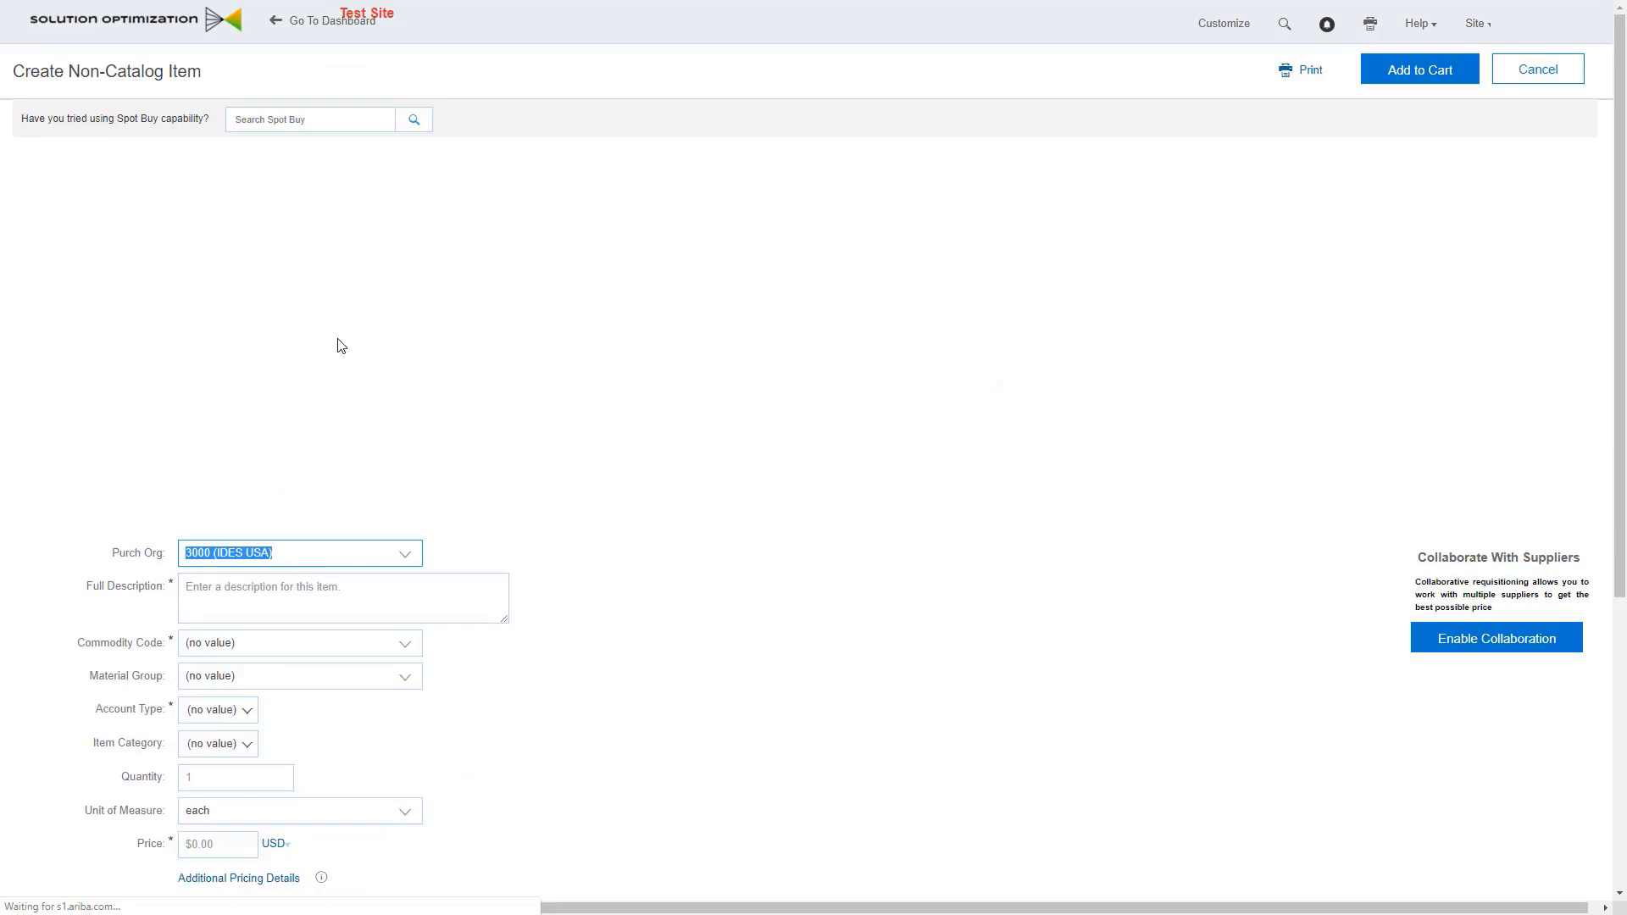
type("Consulting Service Phase 1")
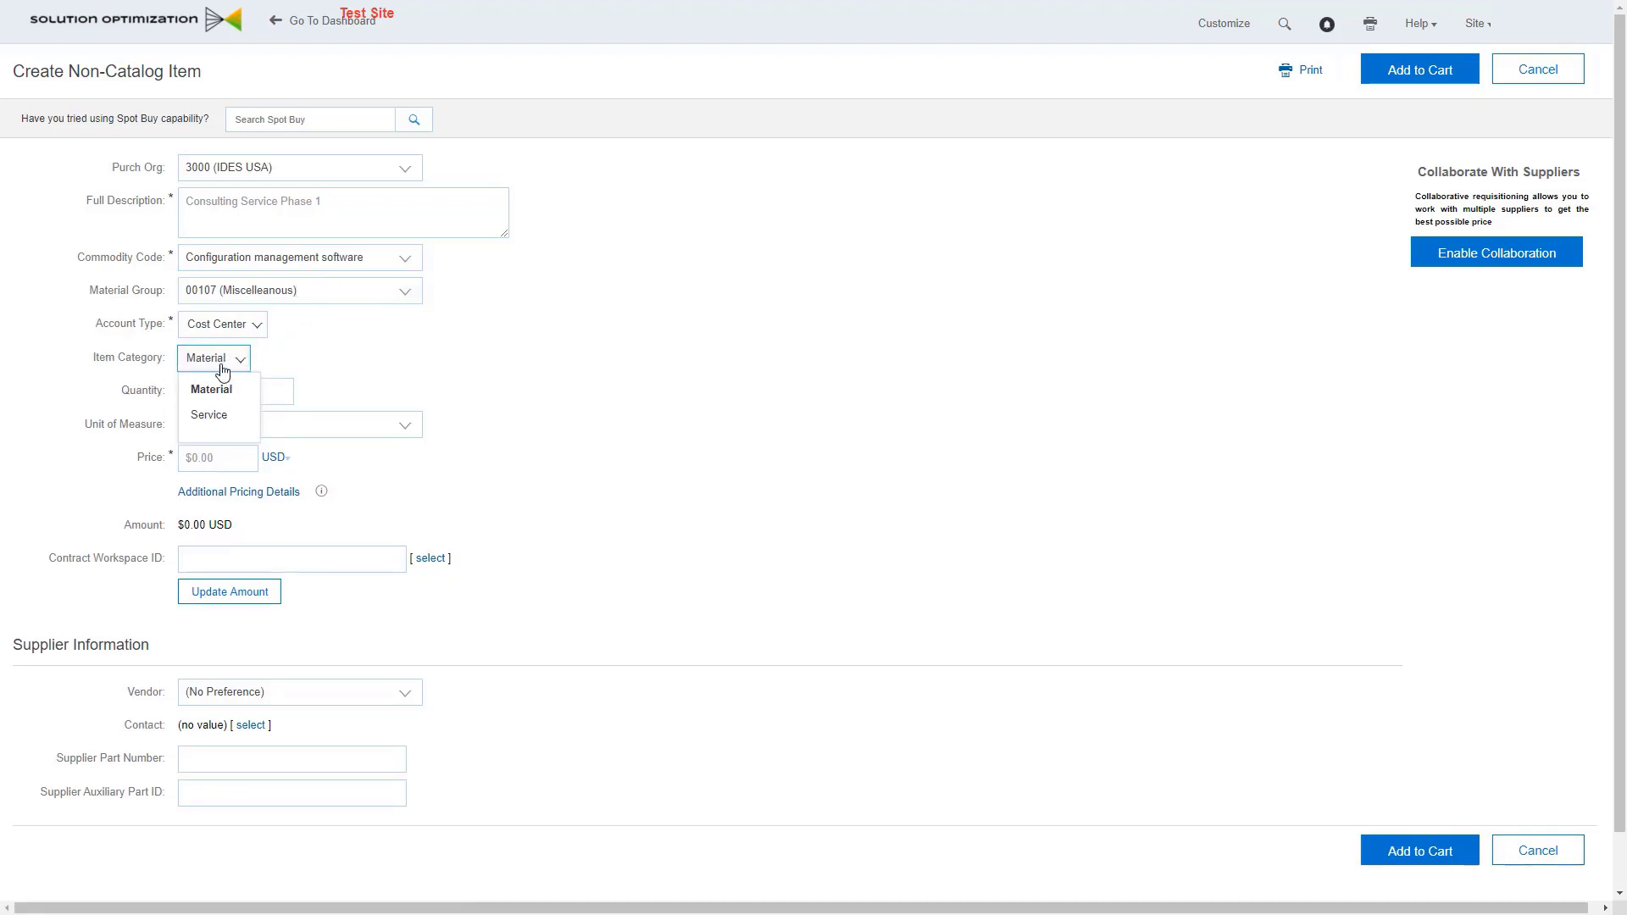
left_click(208, 414)
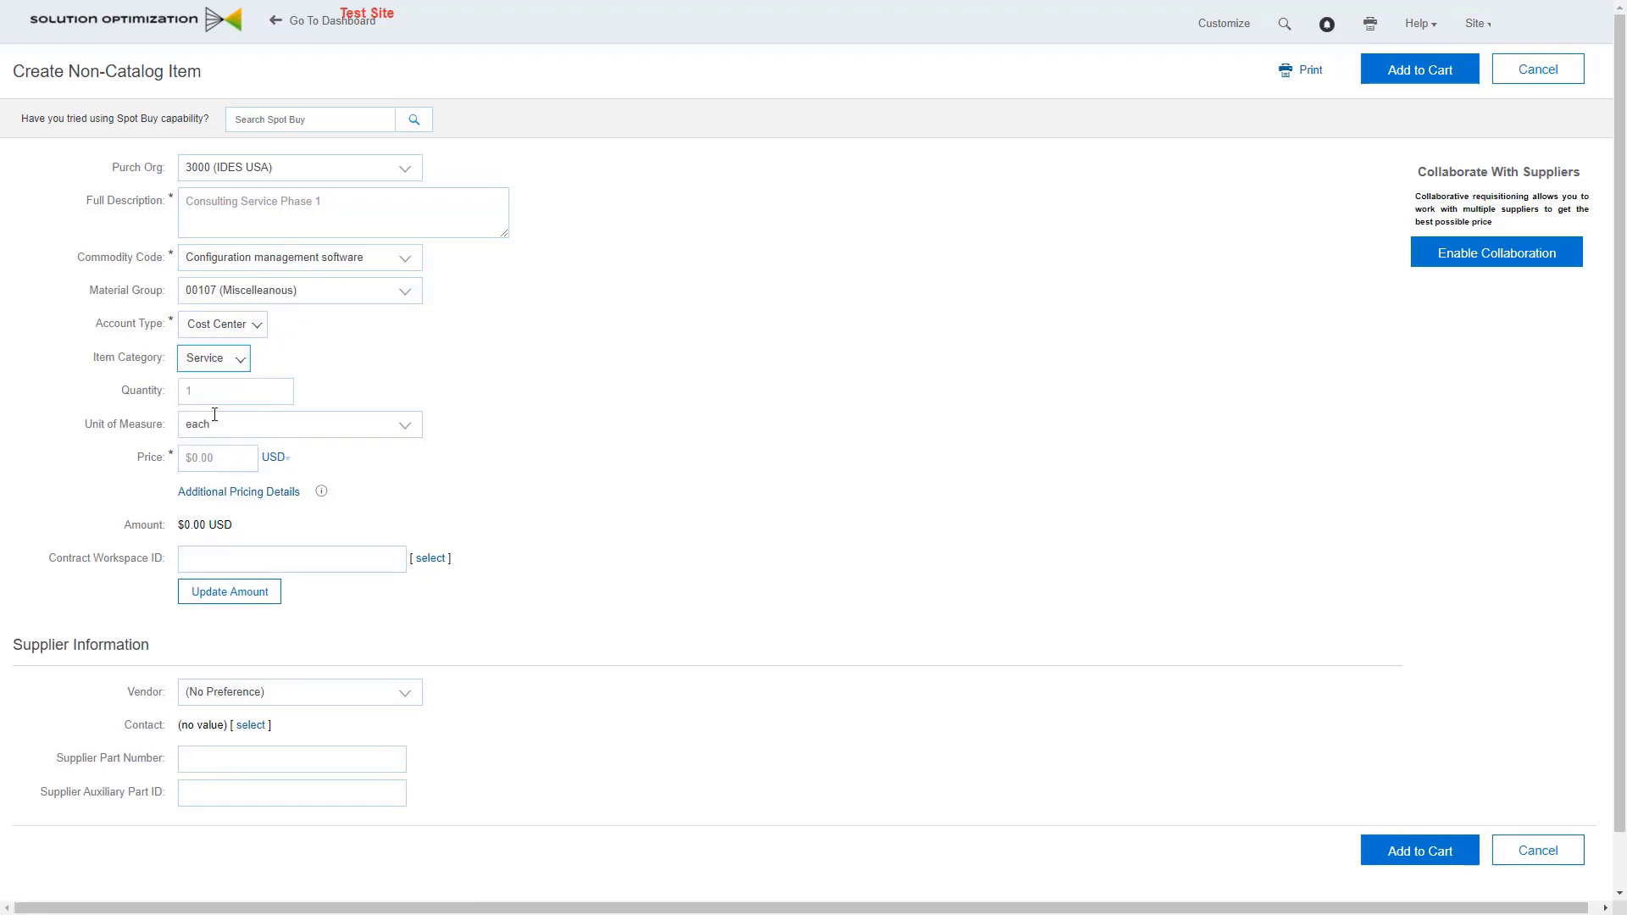
left_click(213, 359)
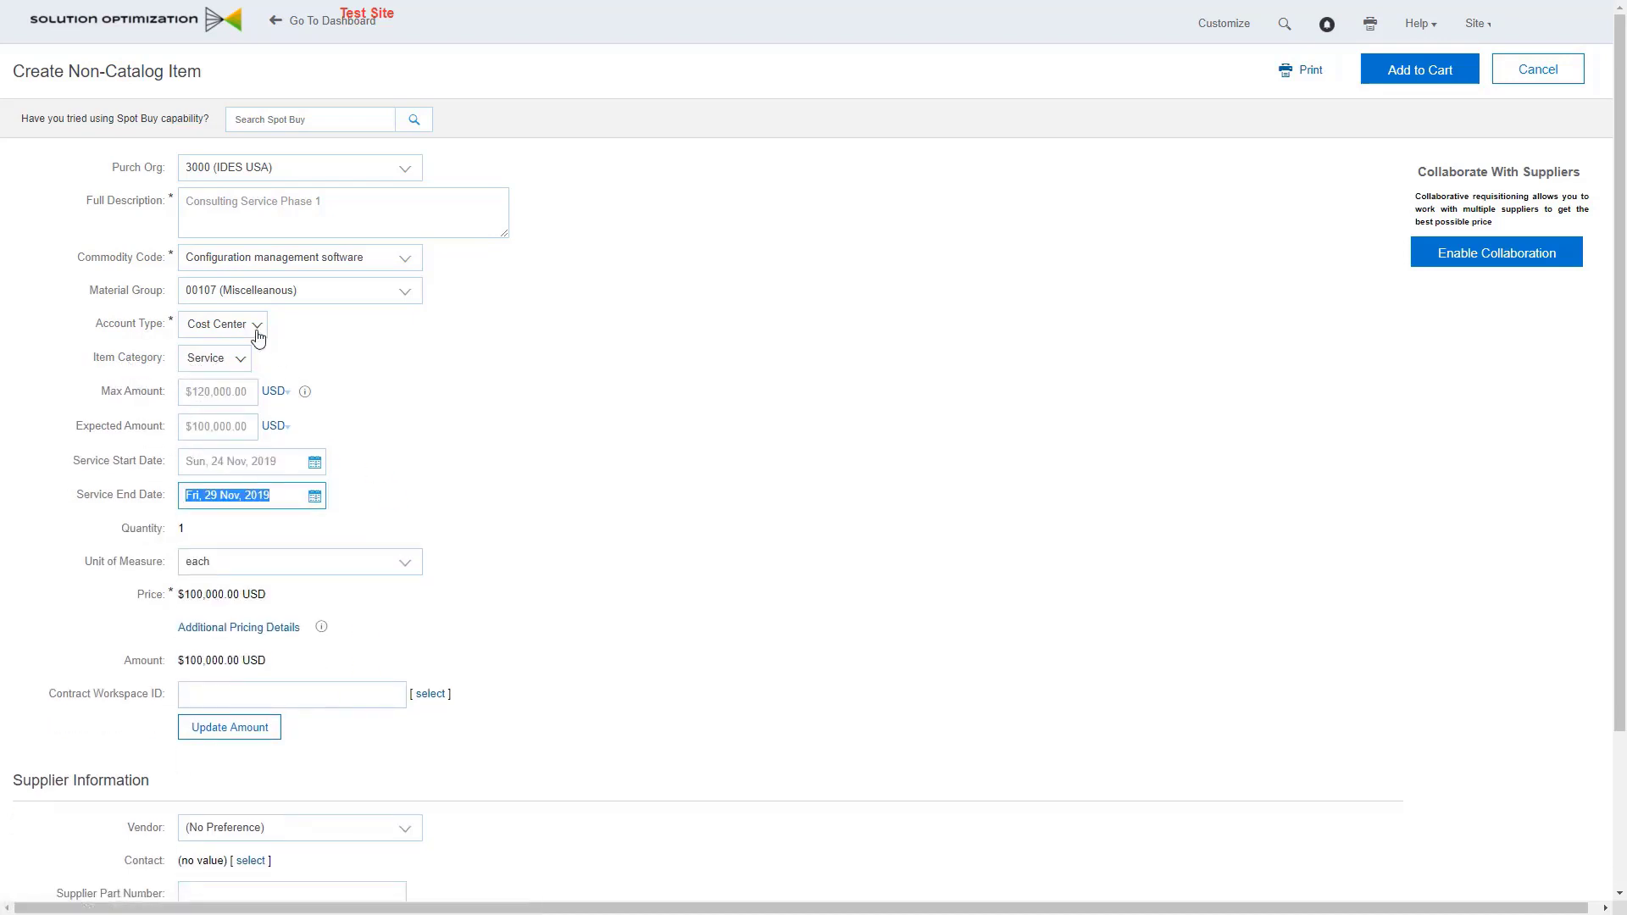
mouse_move(254, 376)
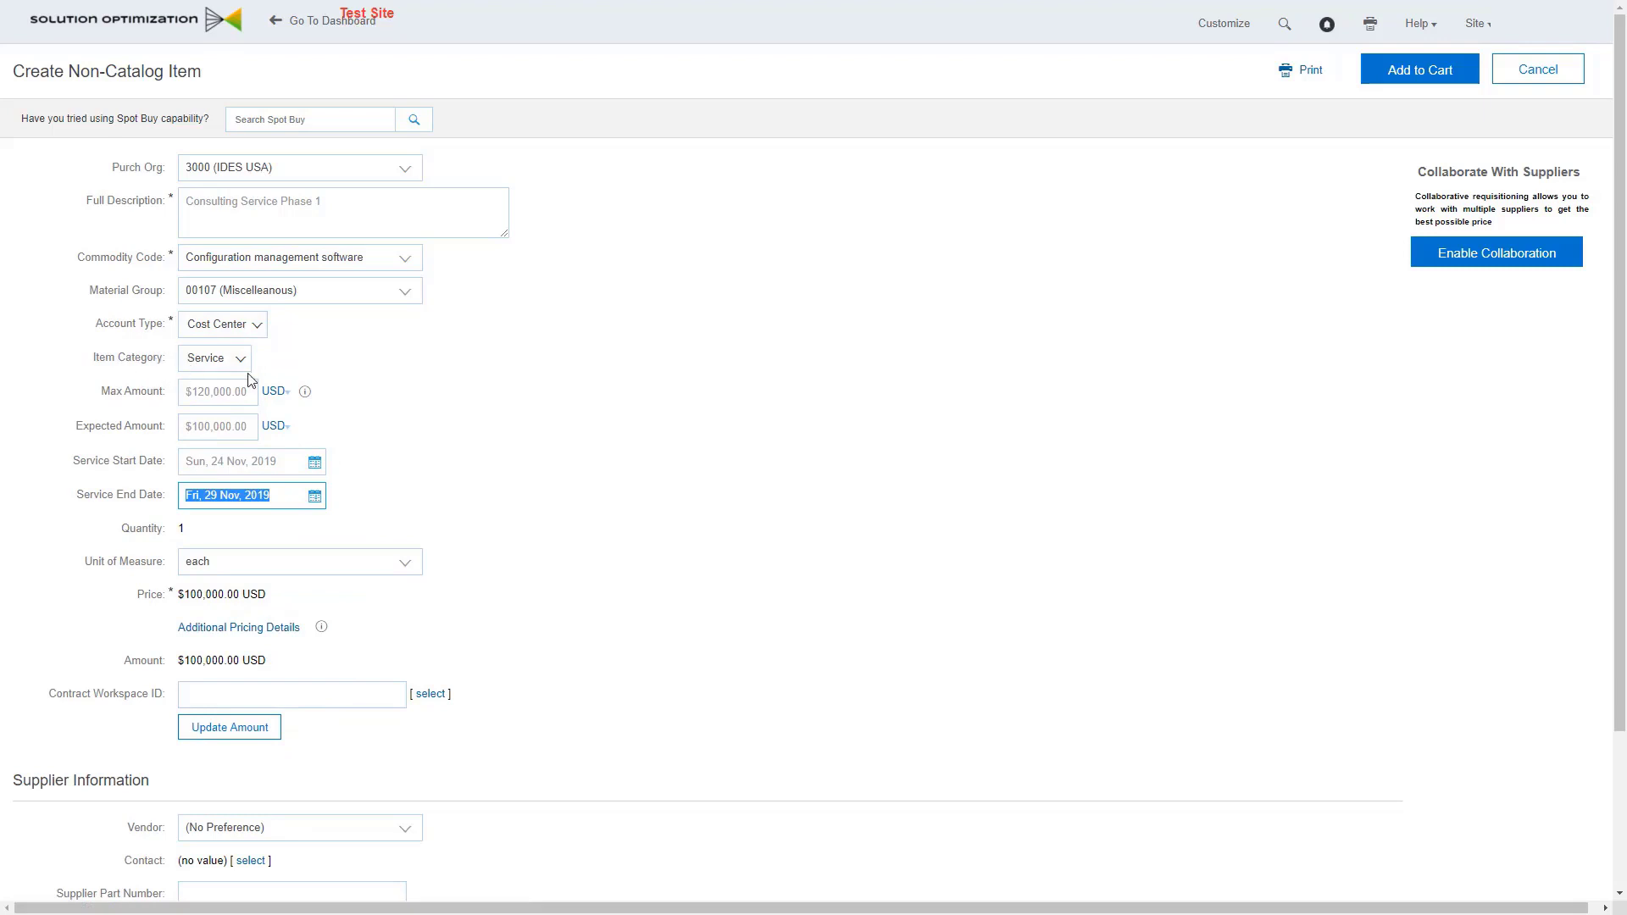
mouse_move(122, 500)
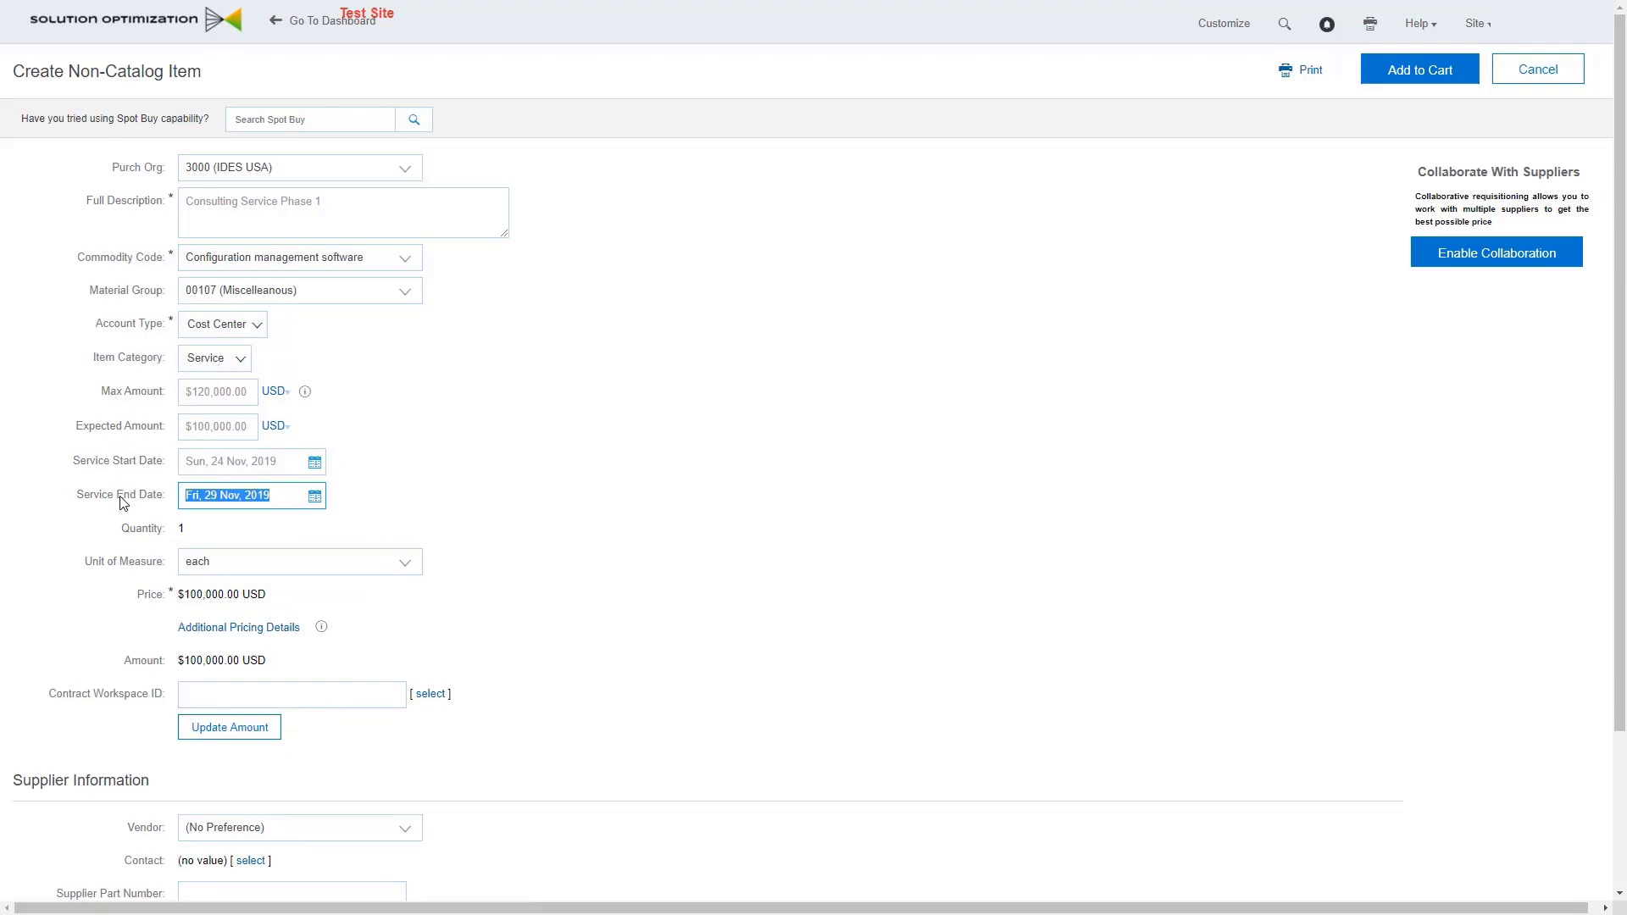
Bring up the full vendor search list for the service item
scroll("down", 3)
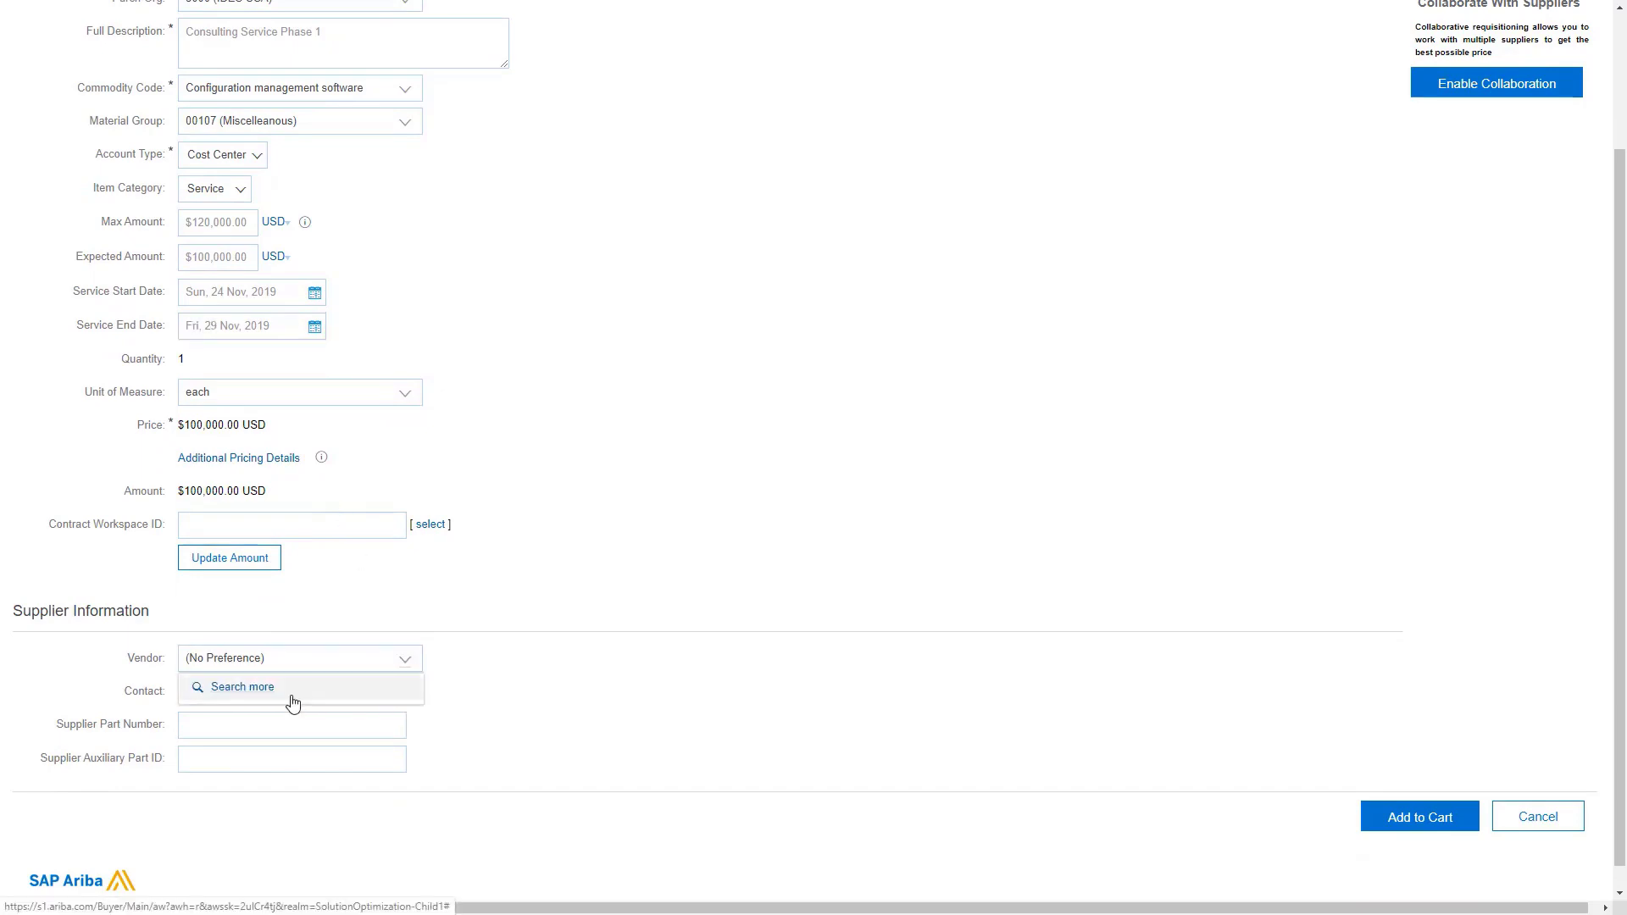
left_click(242, 686)
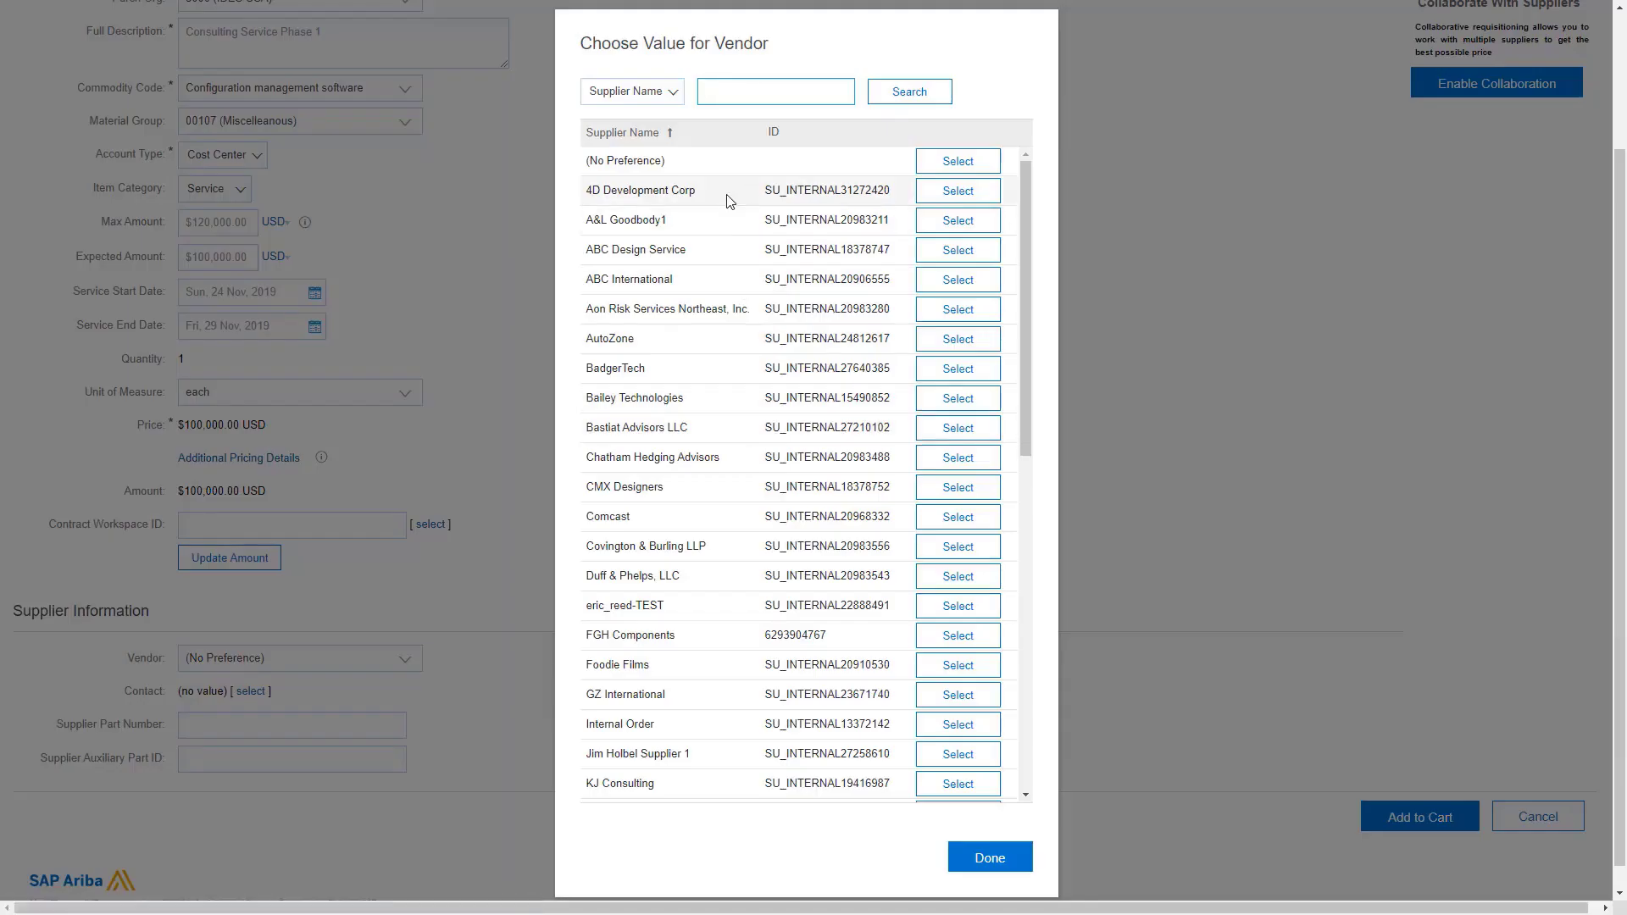
left_click(958, 189)
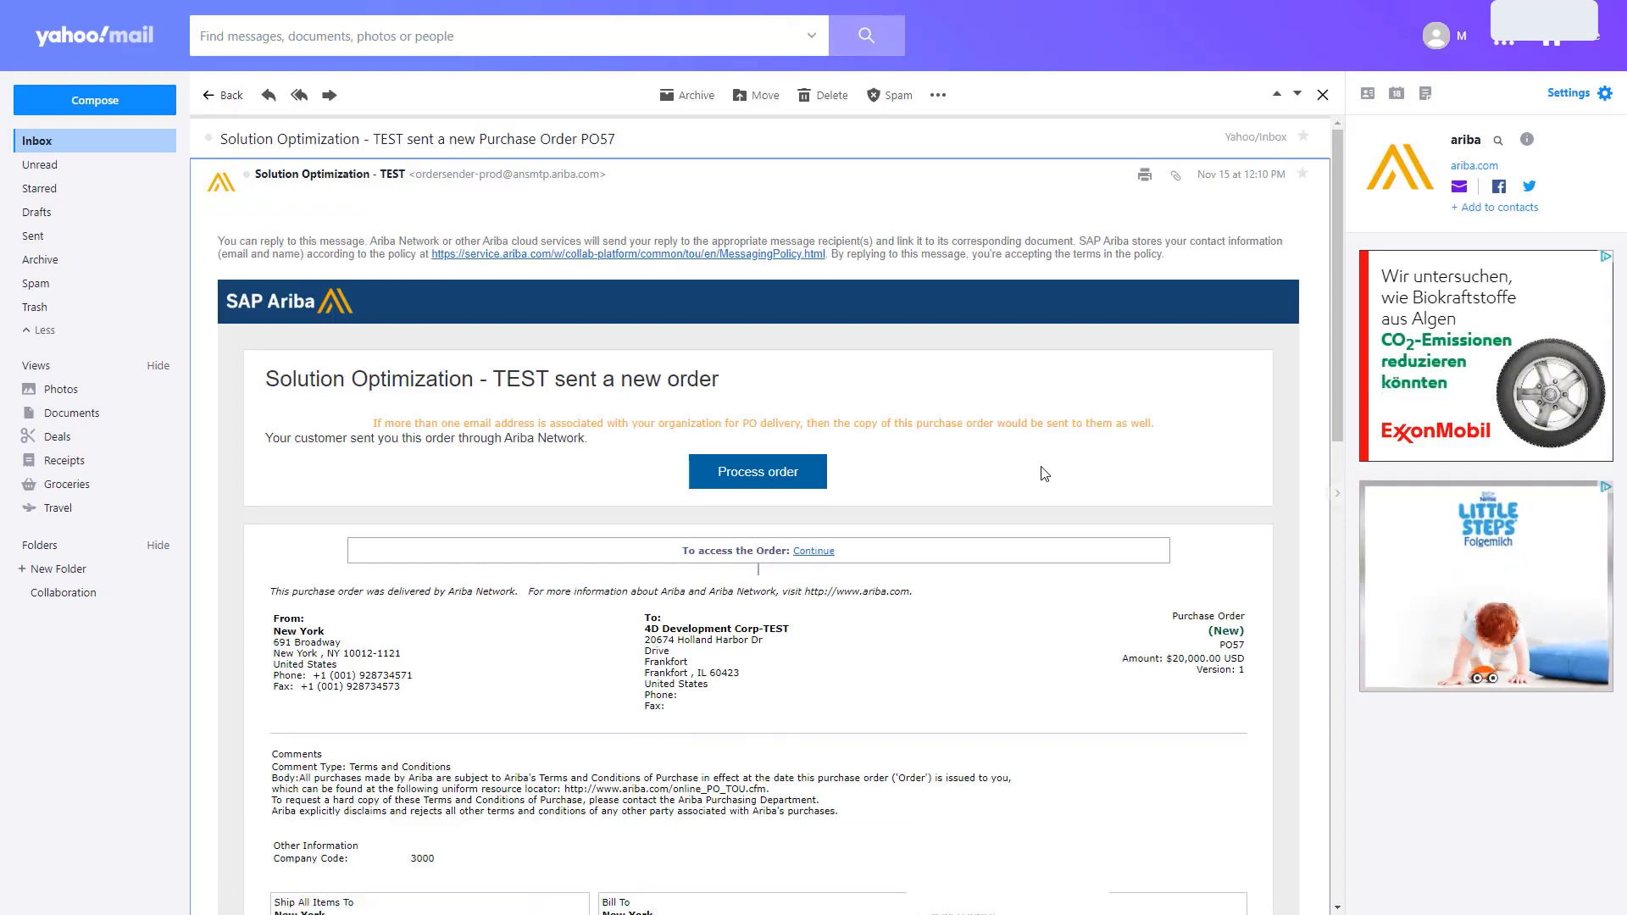
mouse_move(560, 488)
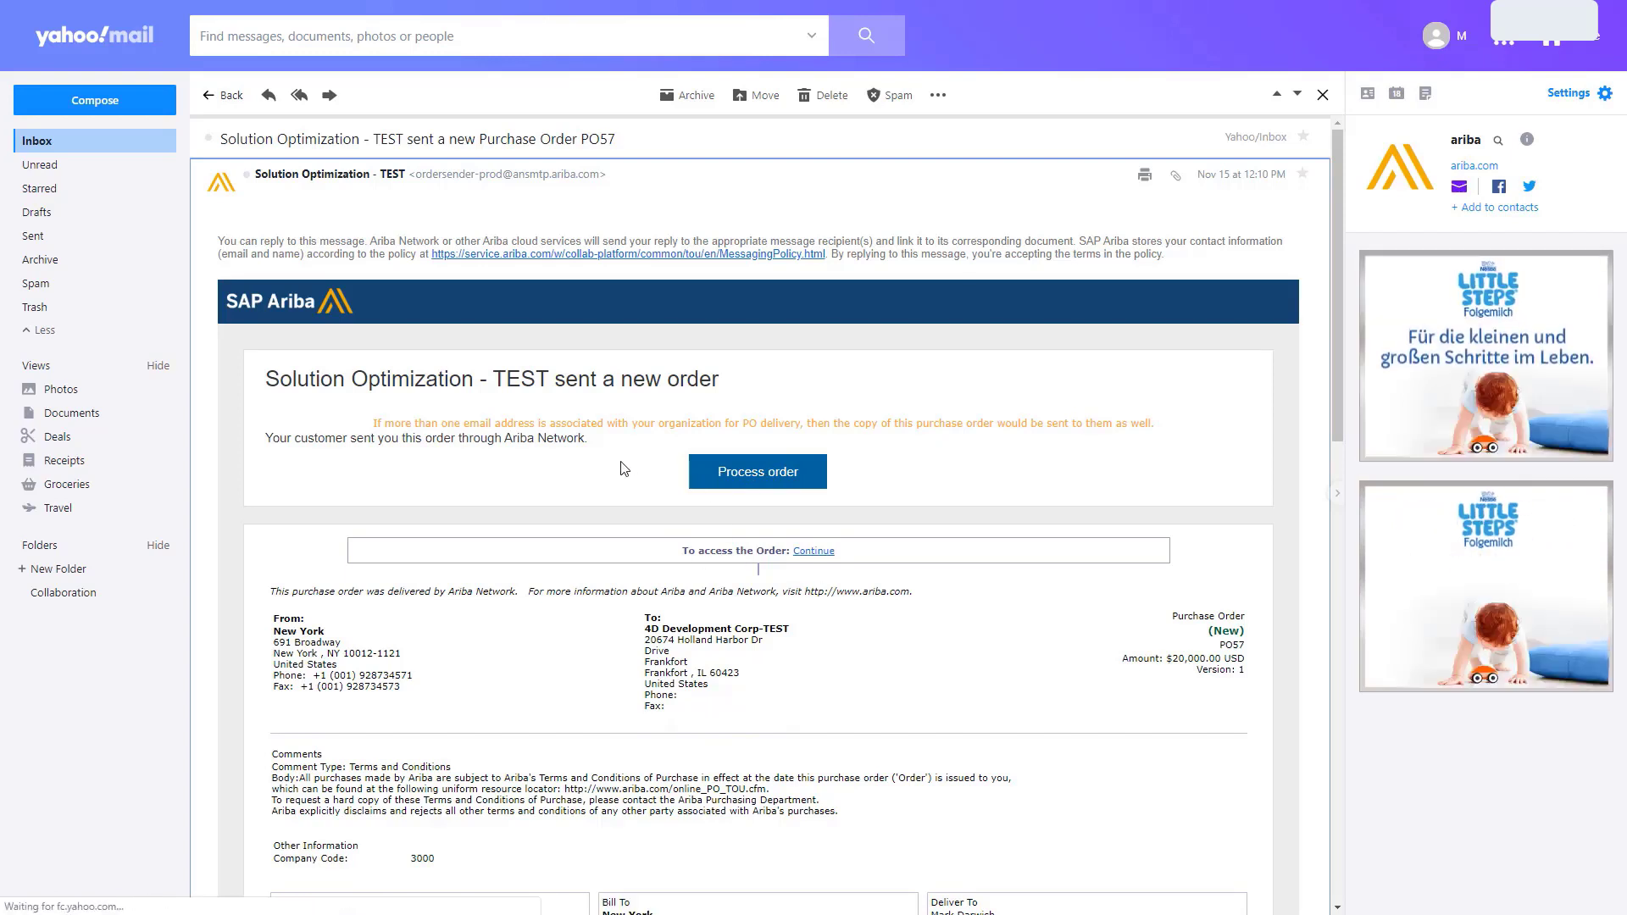
Process purchase order PO57 from the Yahoo Mail order notification into Ariba Network
left_click(755, 471)
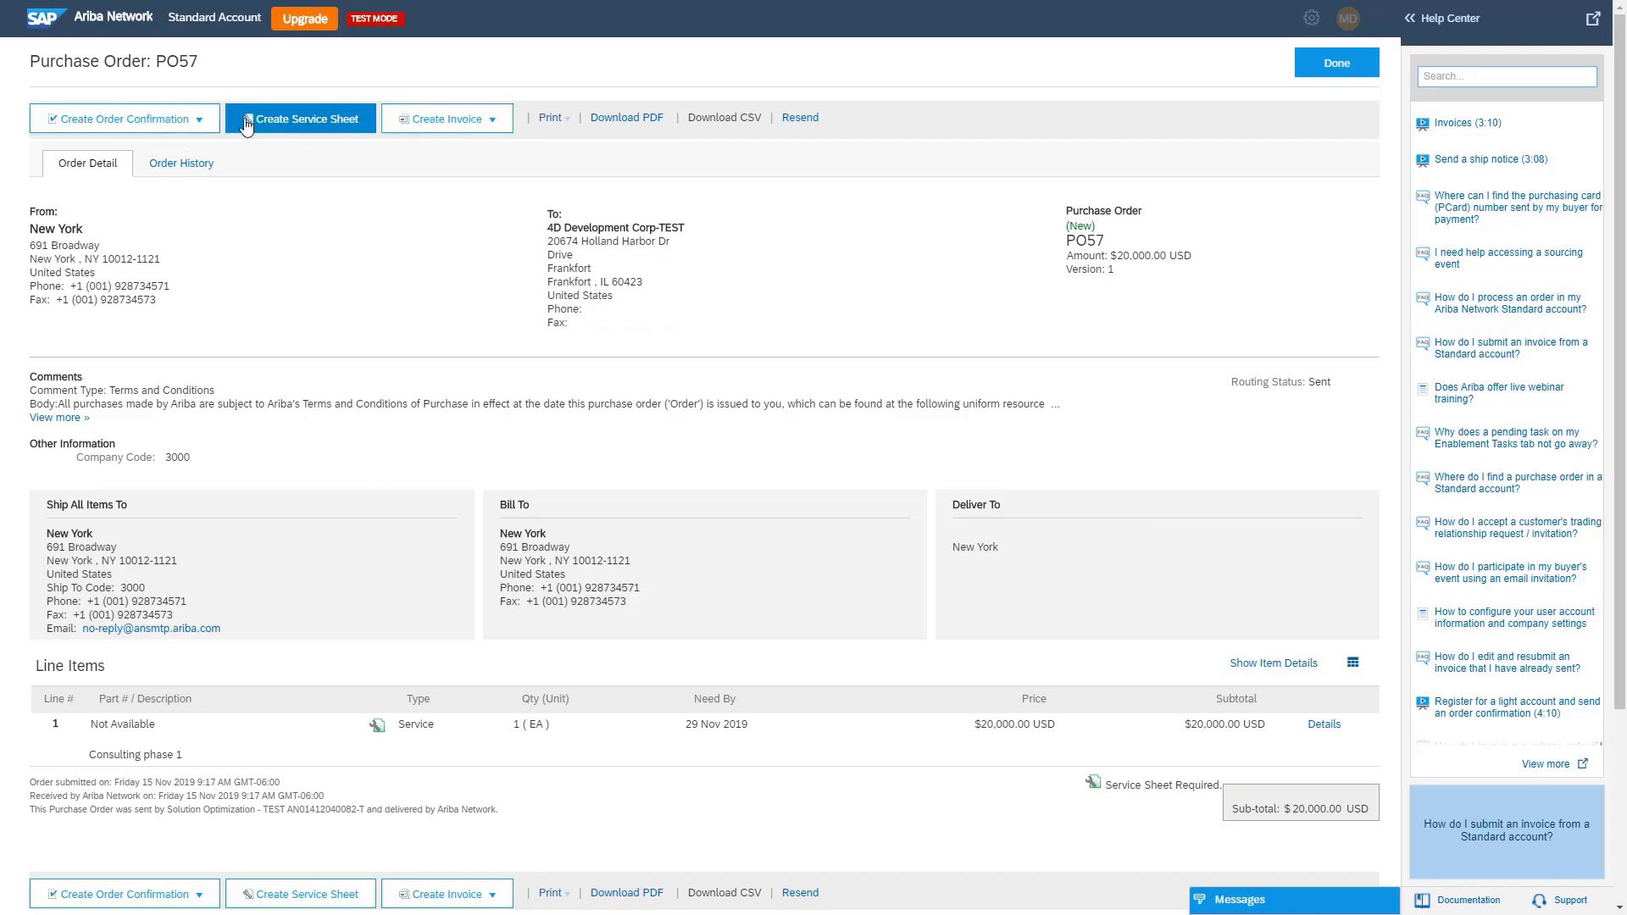
mouse_move(332, 125)
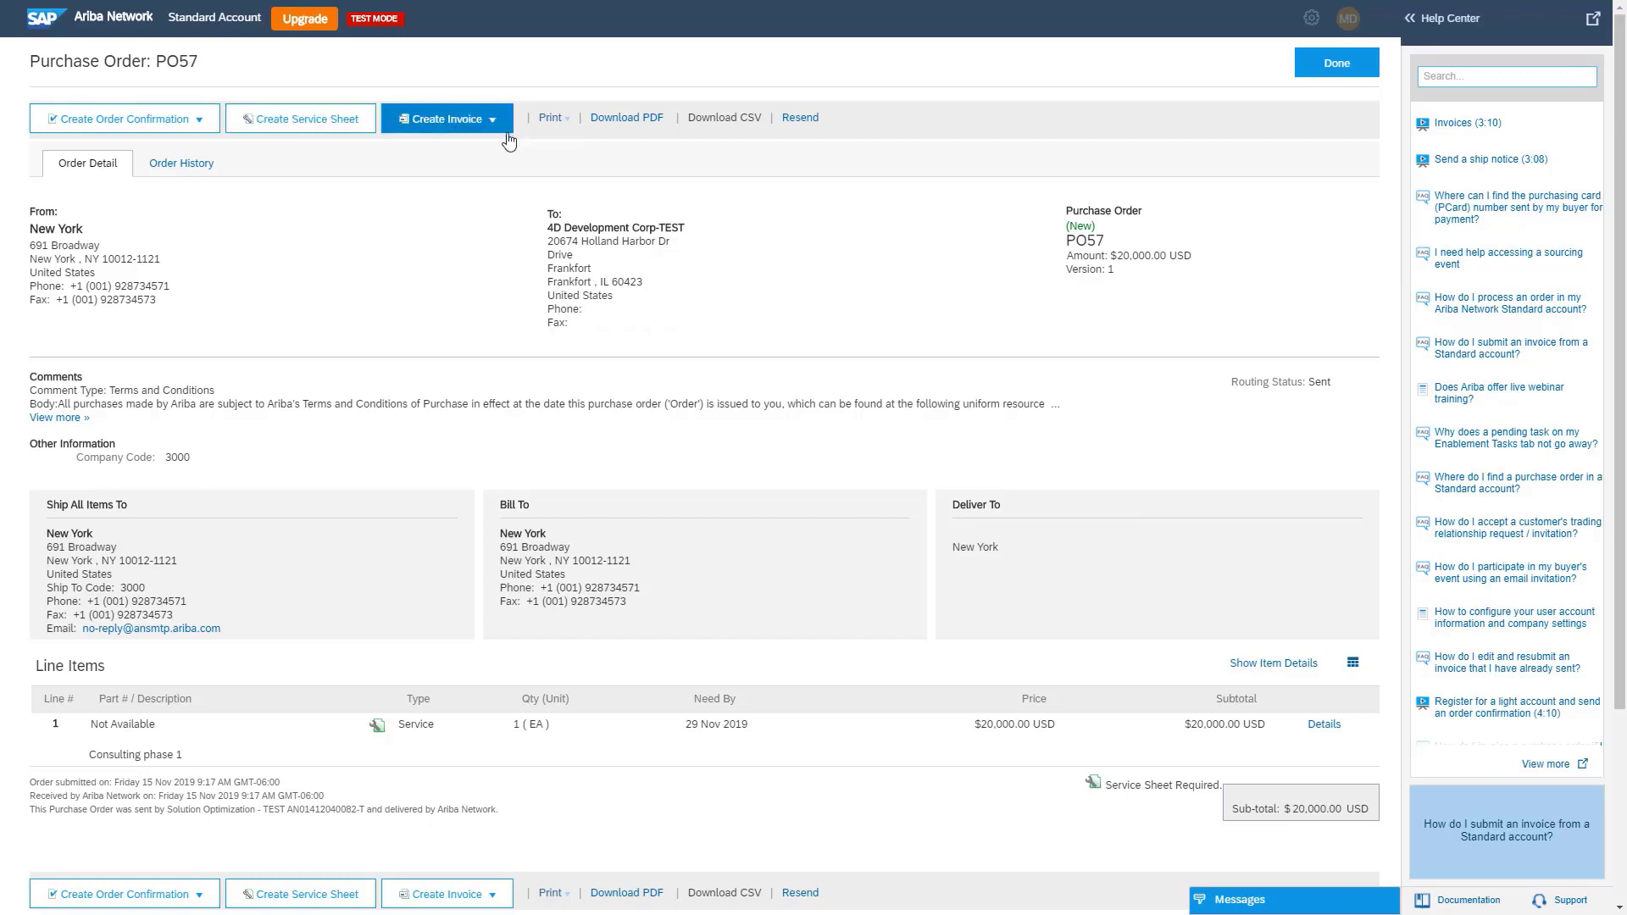
mouse_move(495, 136)
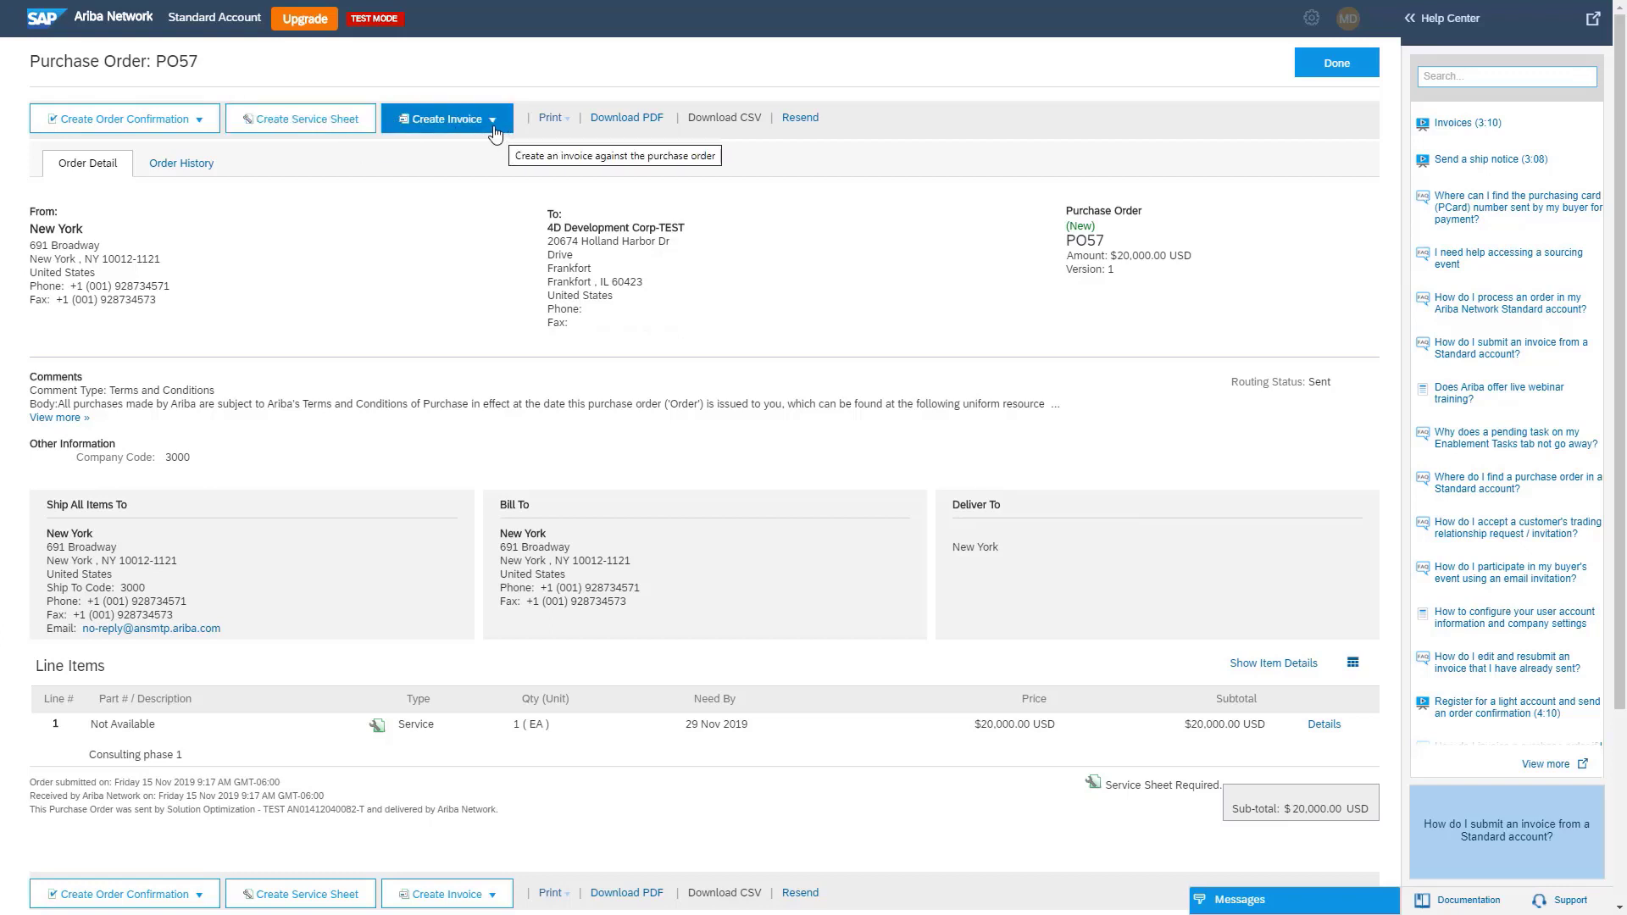
mouse_move(328, 125)
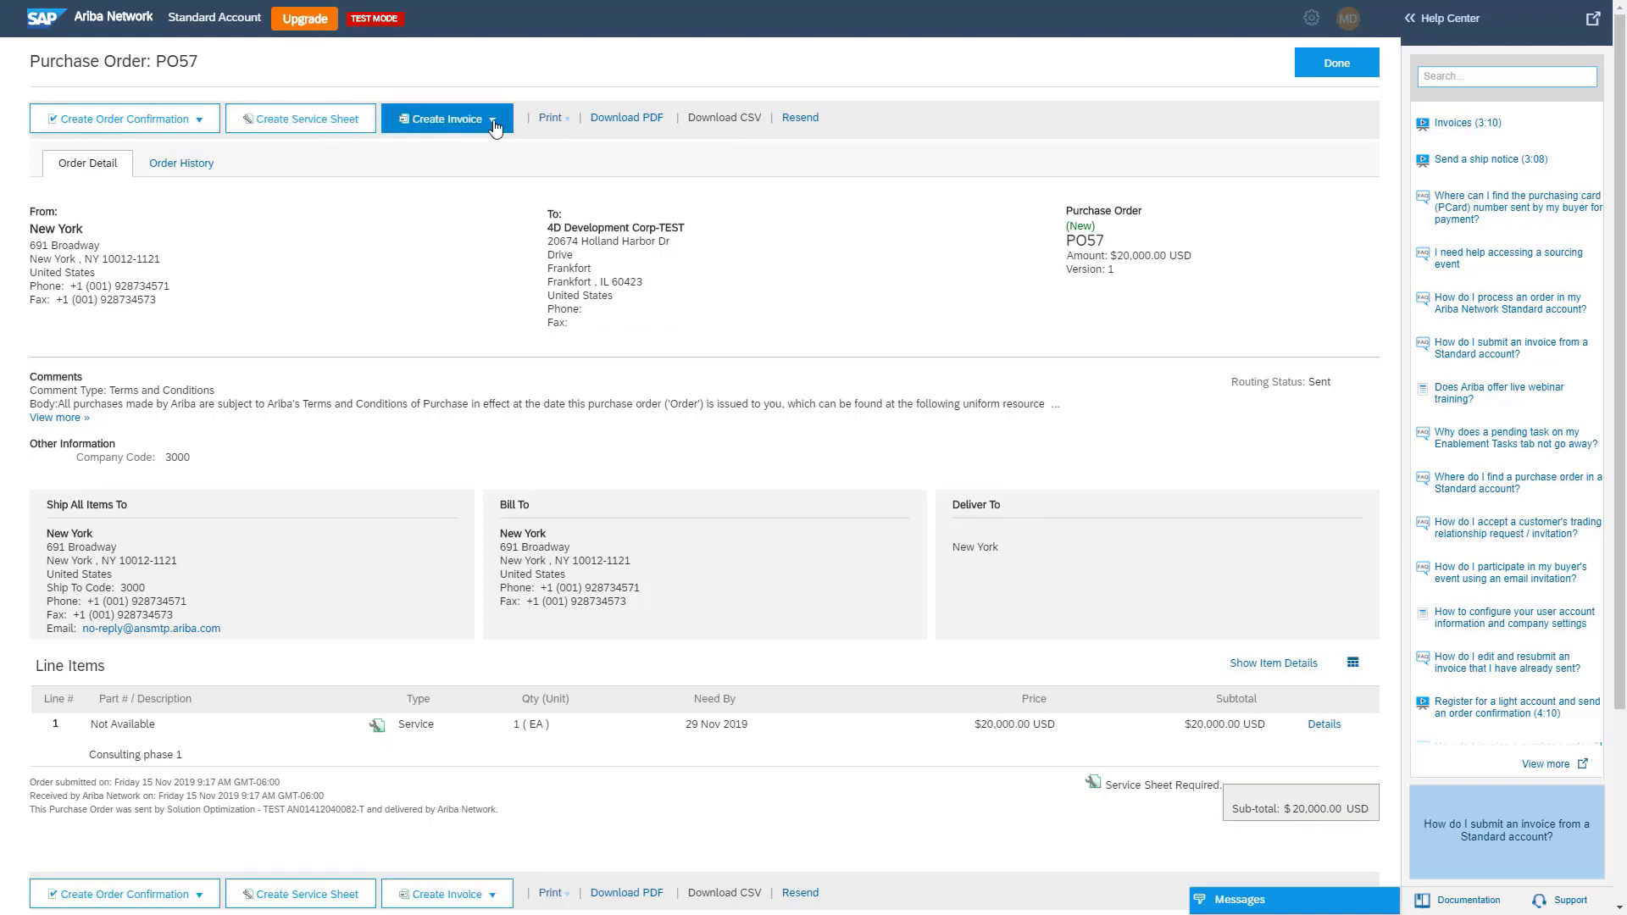
mouse_move(495, 127)
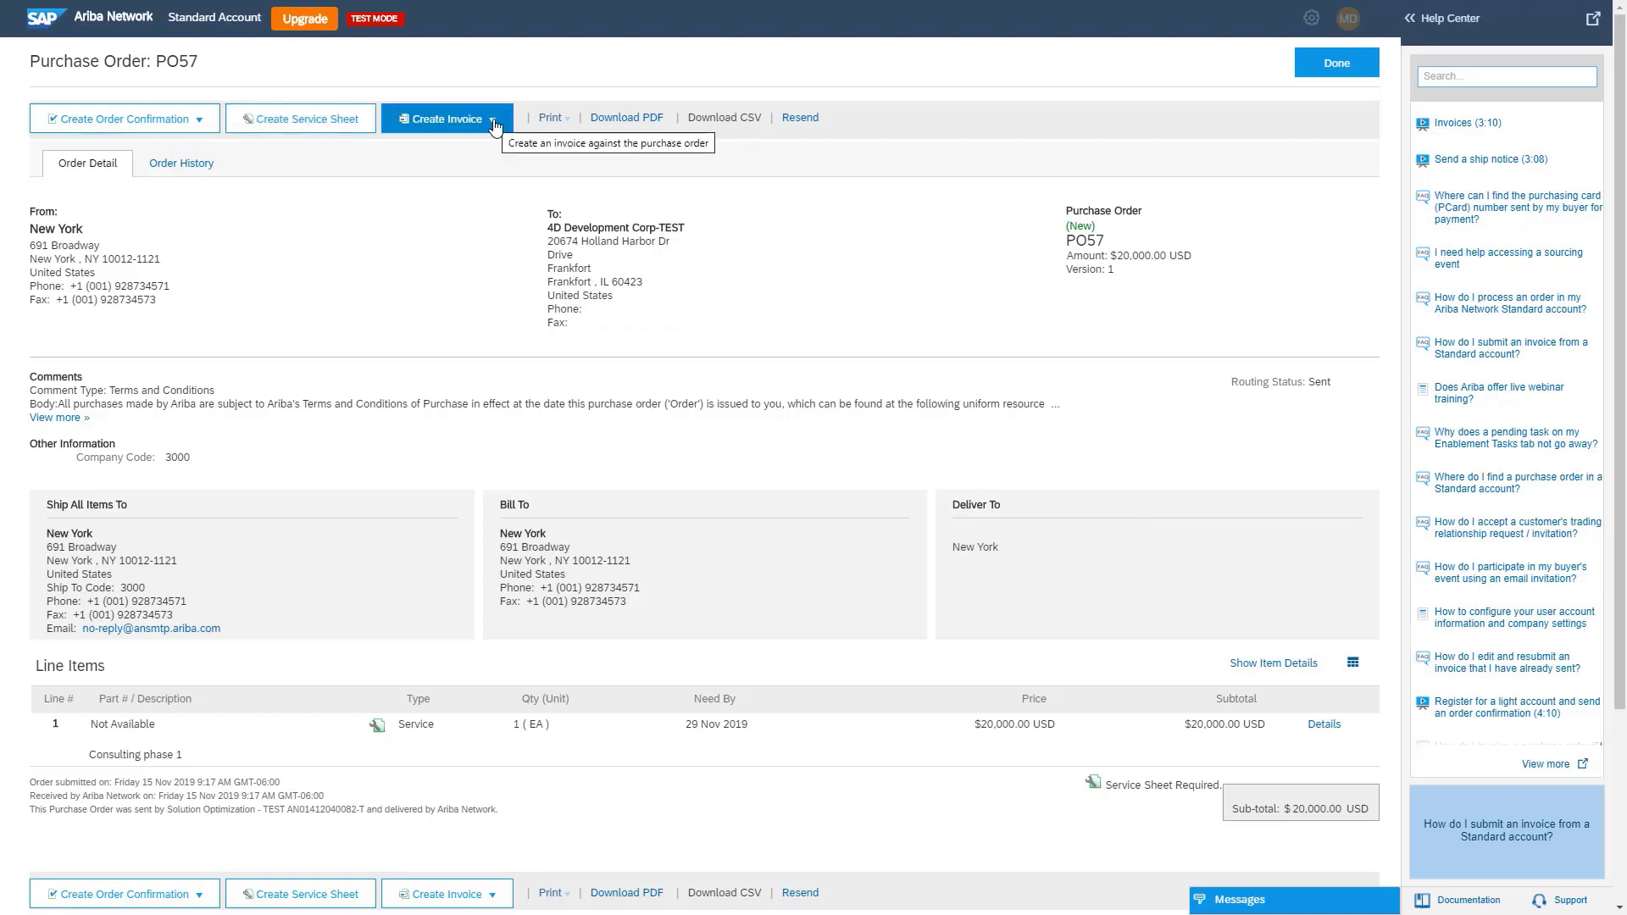
Start creating an invoice against purchase order PO57
left_click(471, 119)
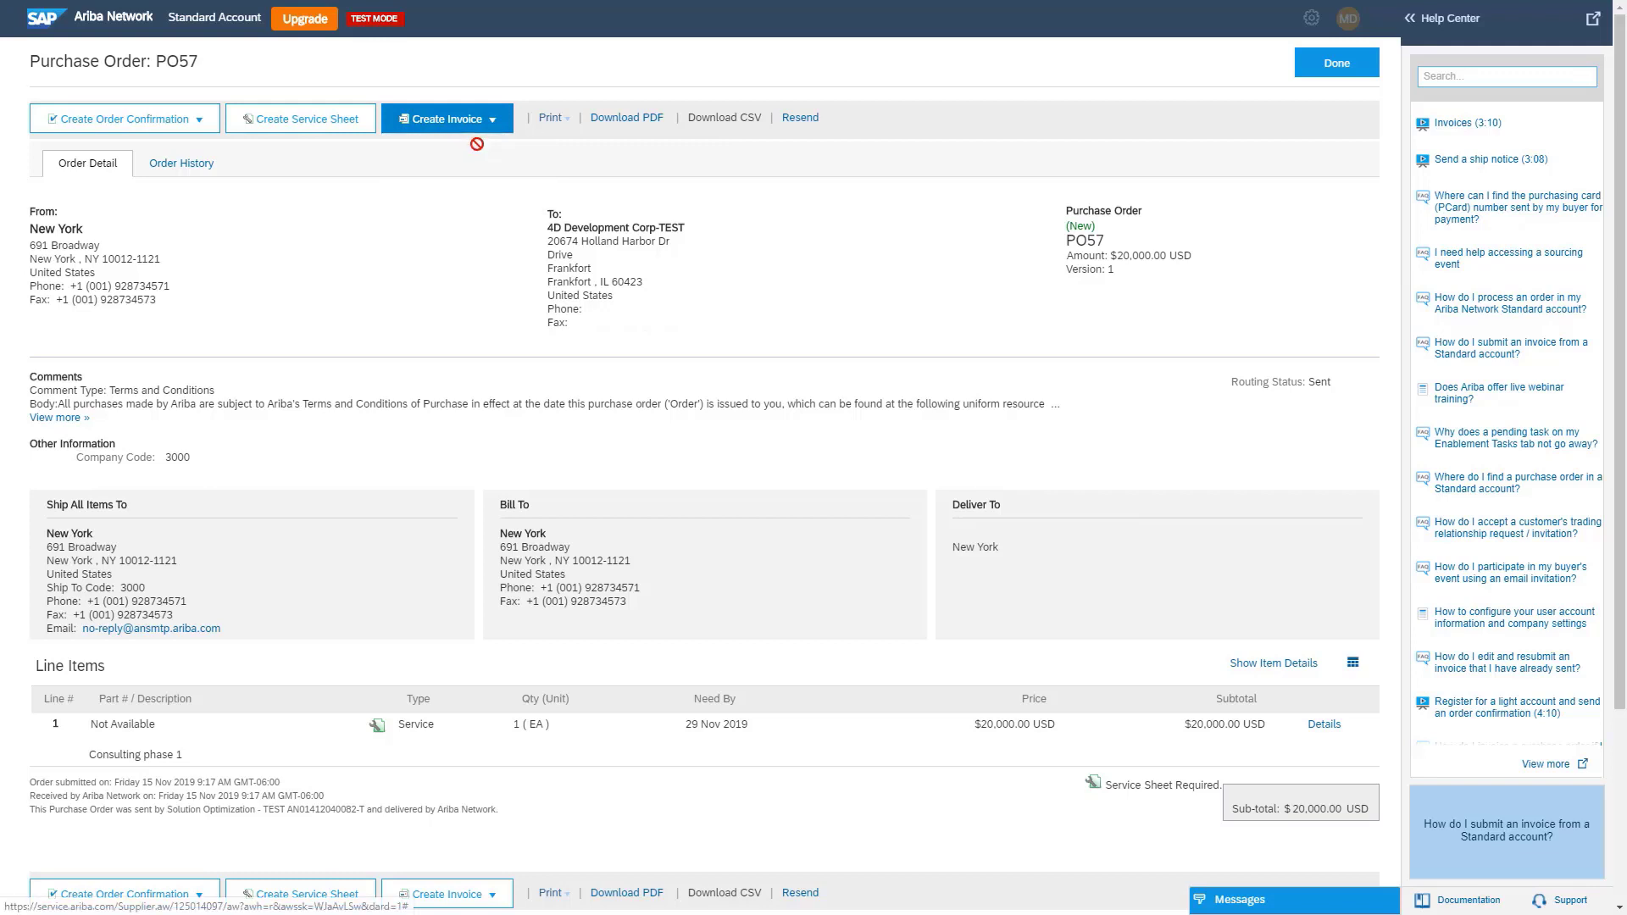
mouse_move(424, 323)
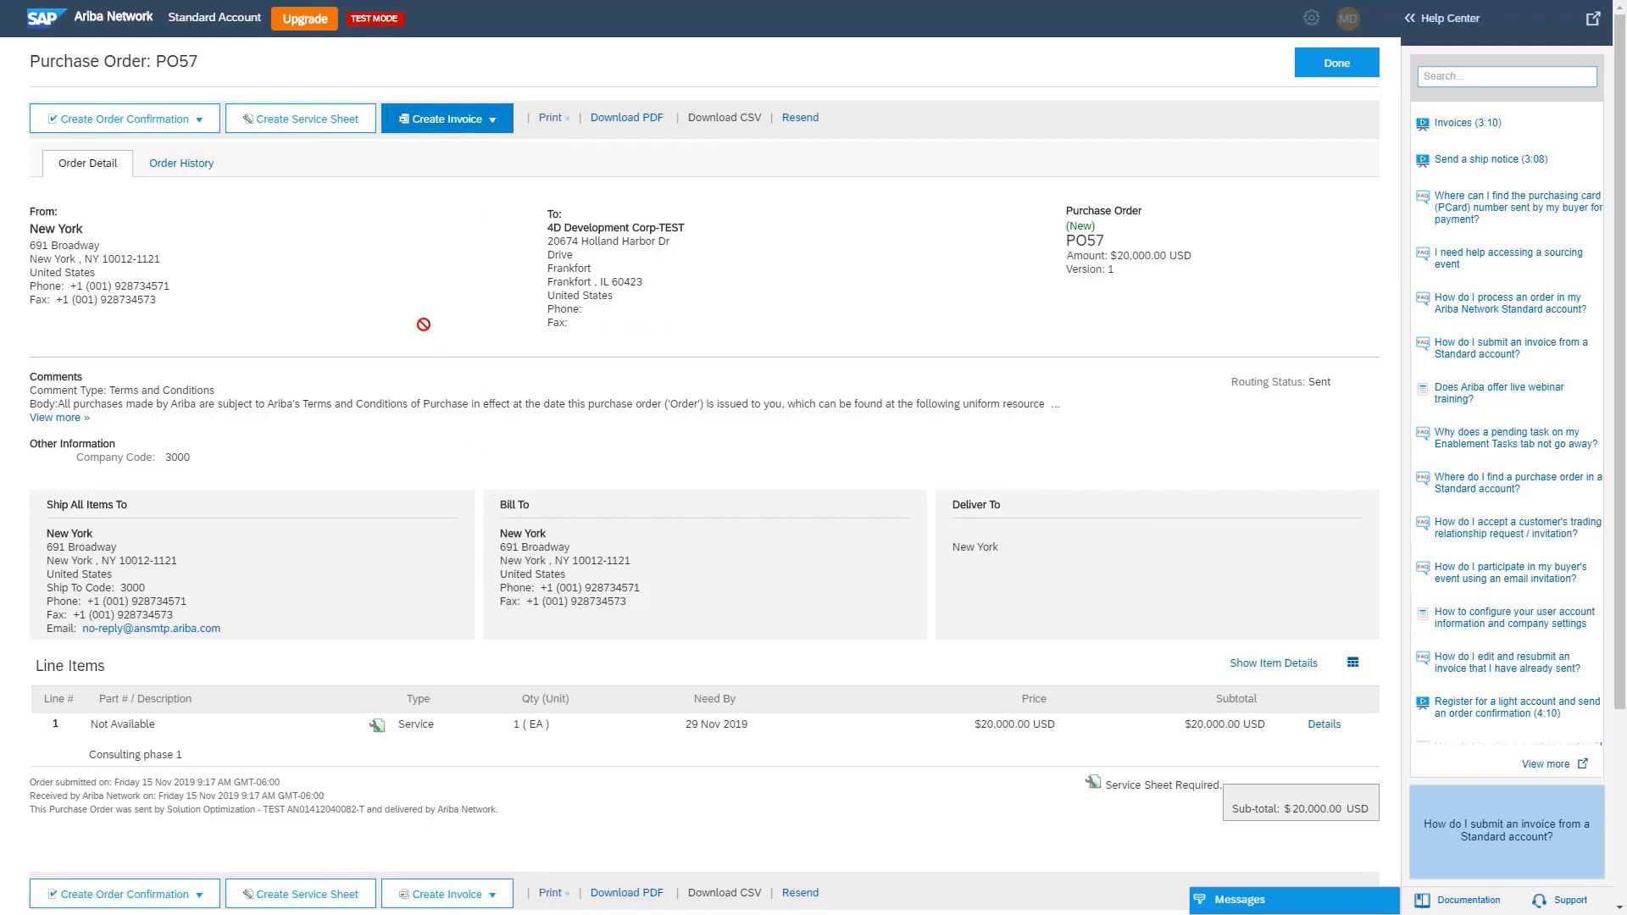
left_click(441, 119)
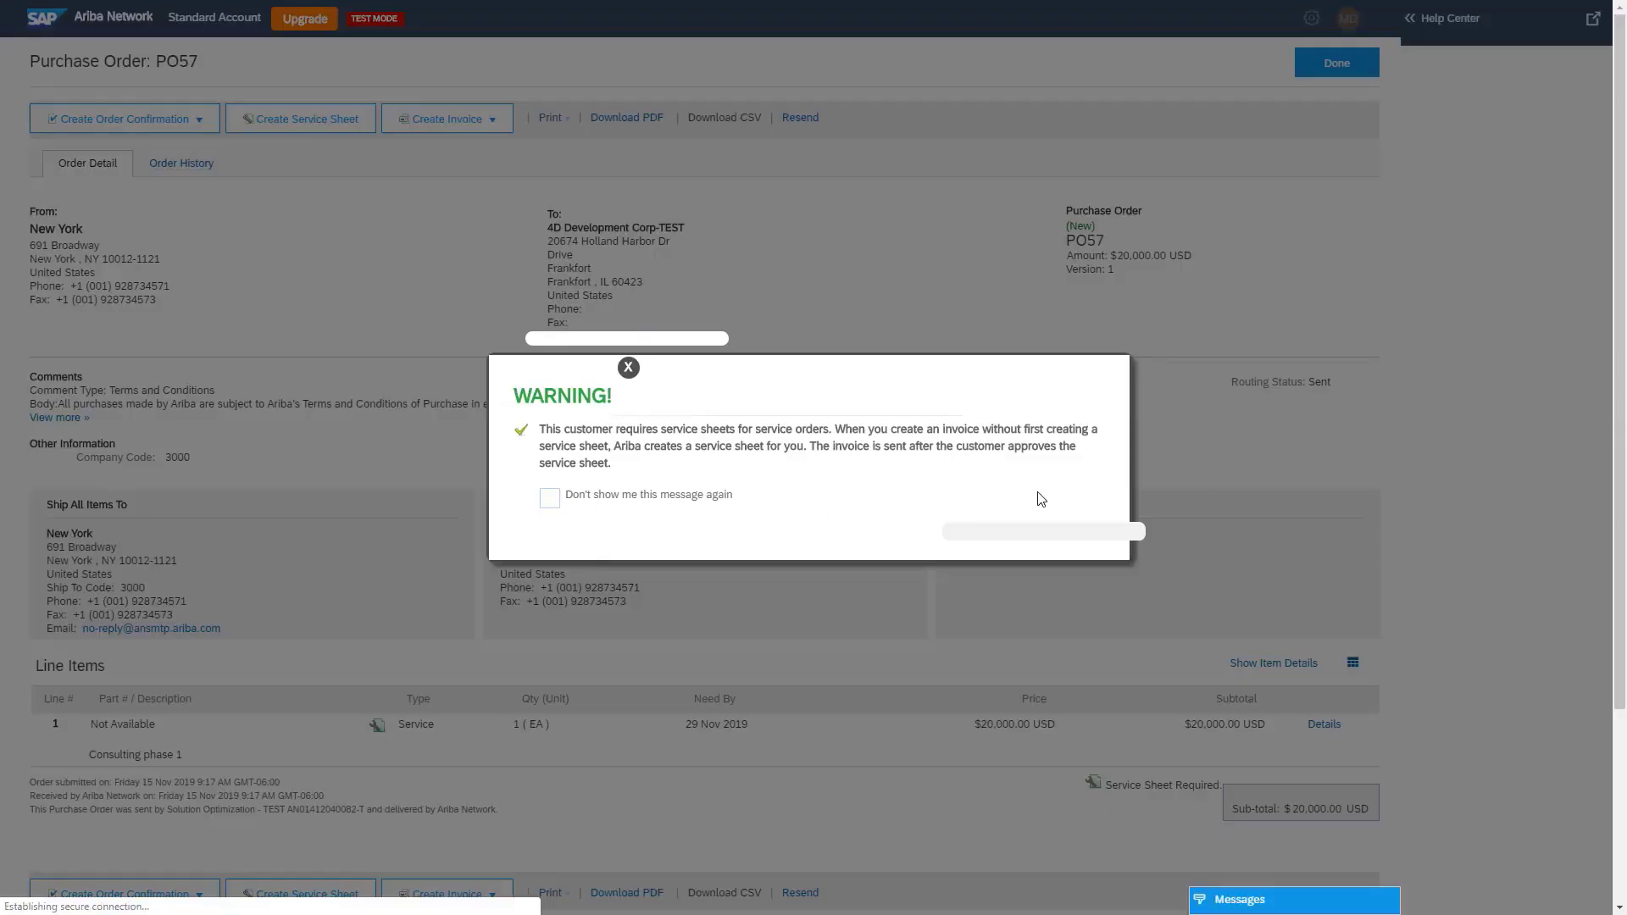
left_click(1447, 18)
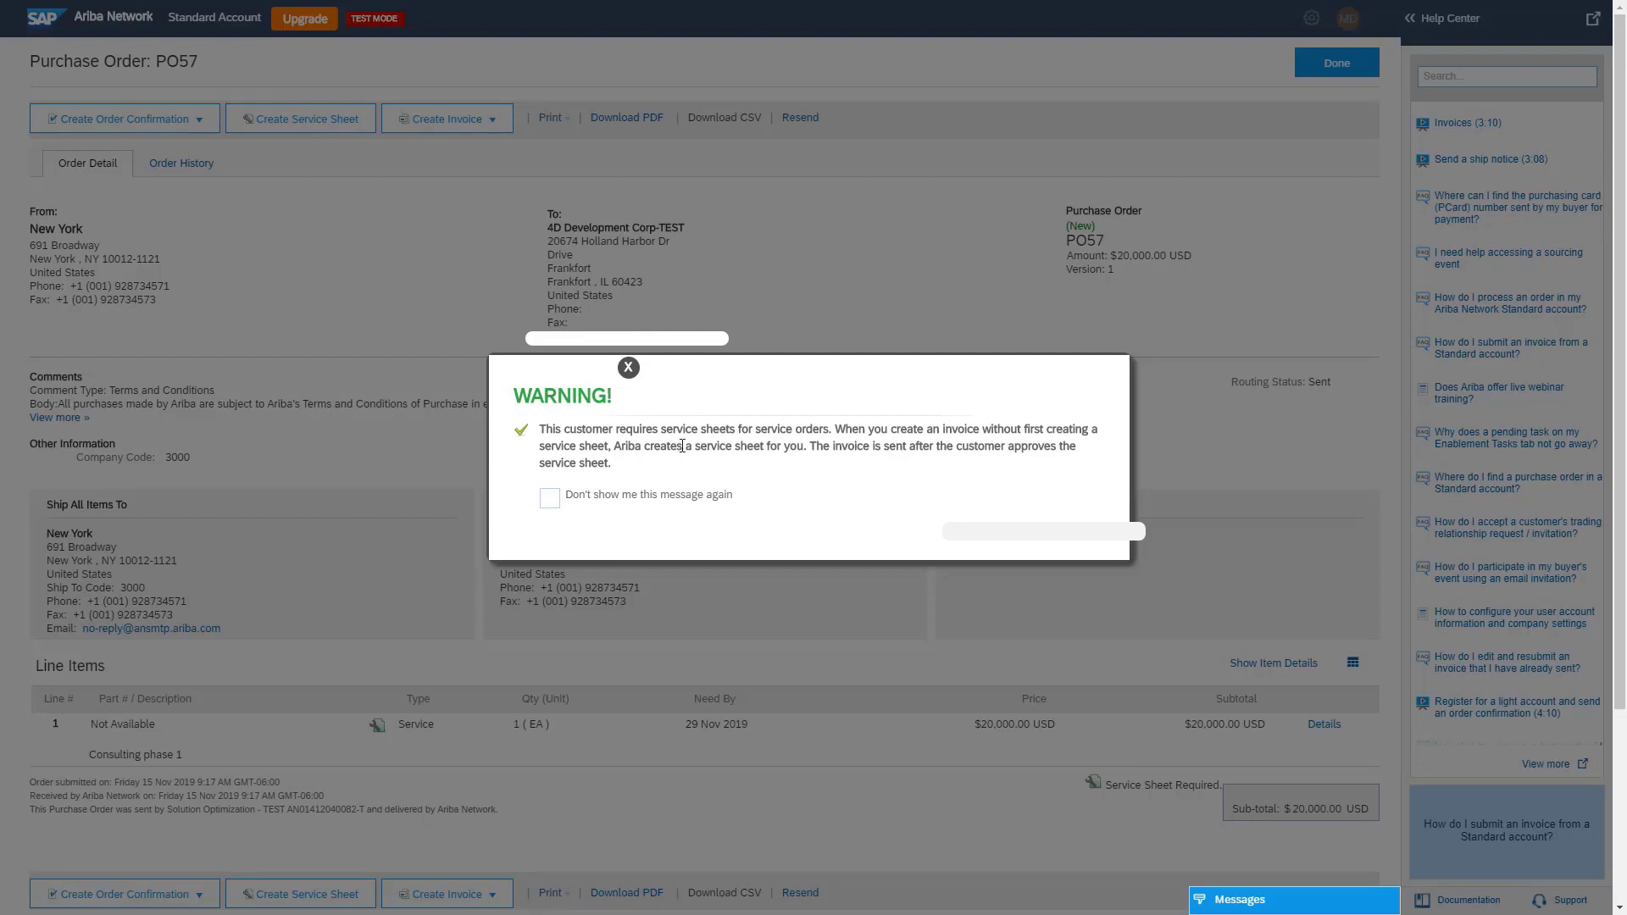
mouse_move(611, 431)
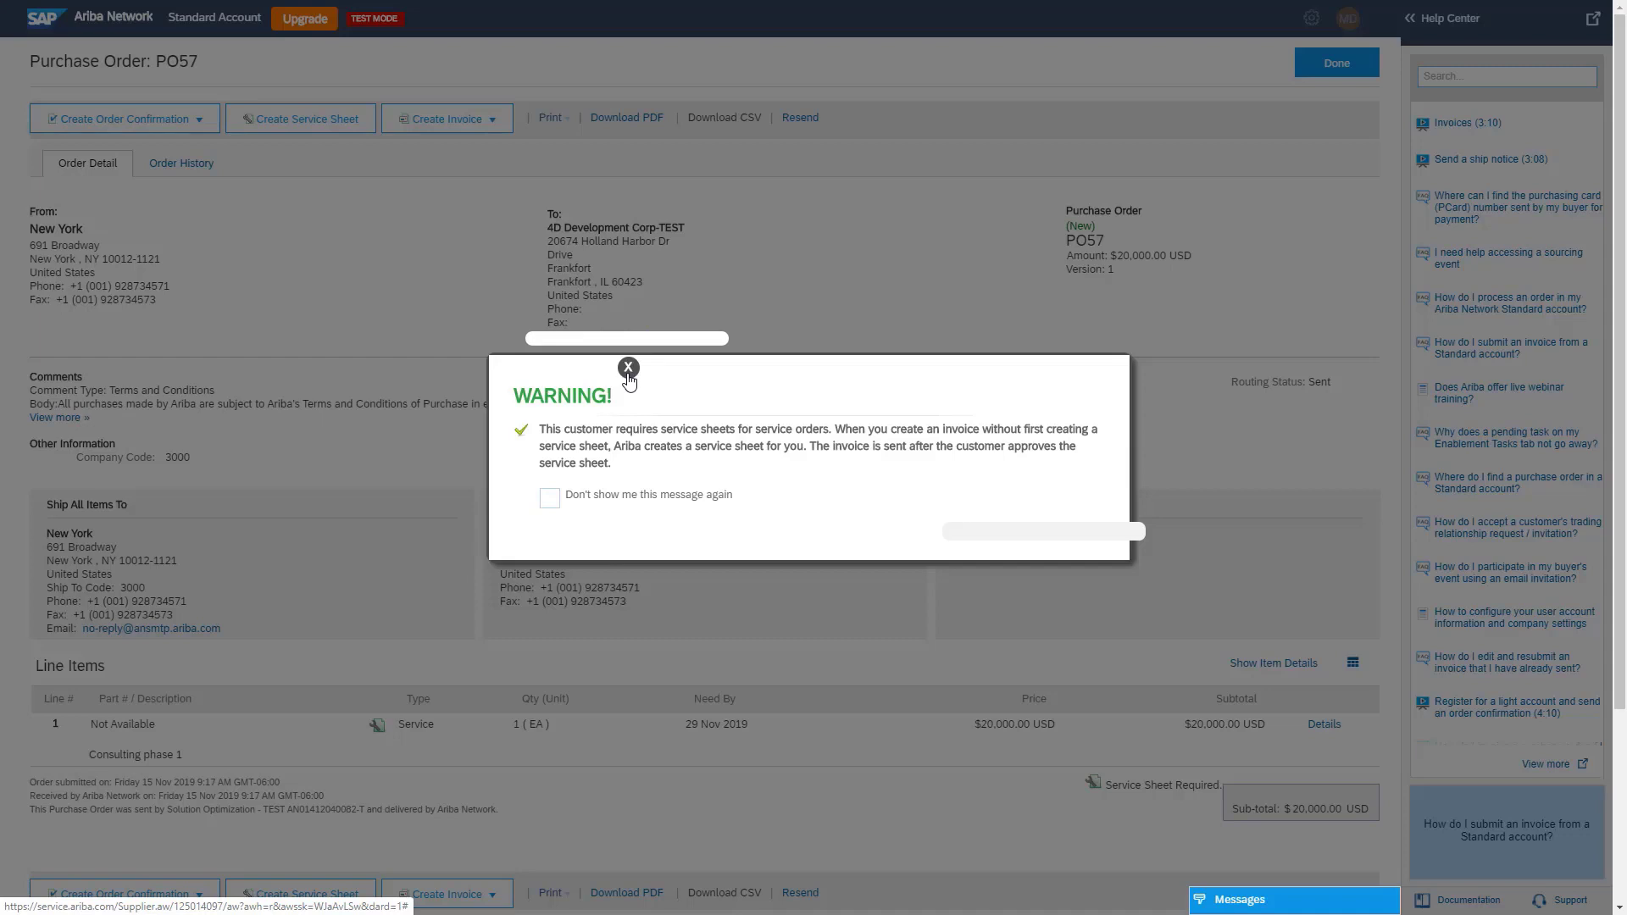
mouse_move(607, 390)
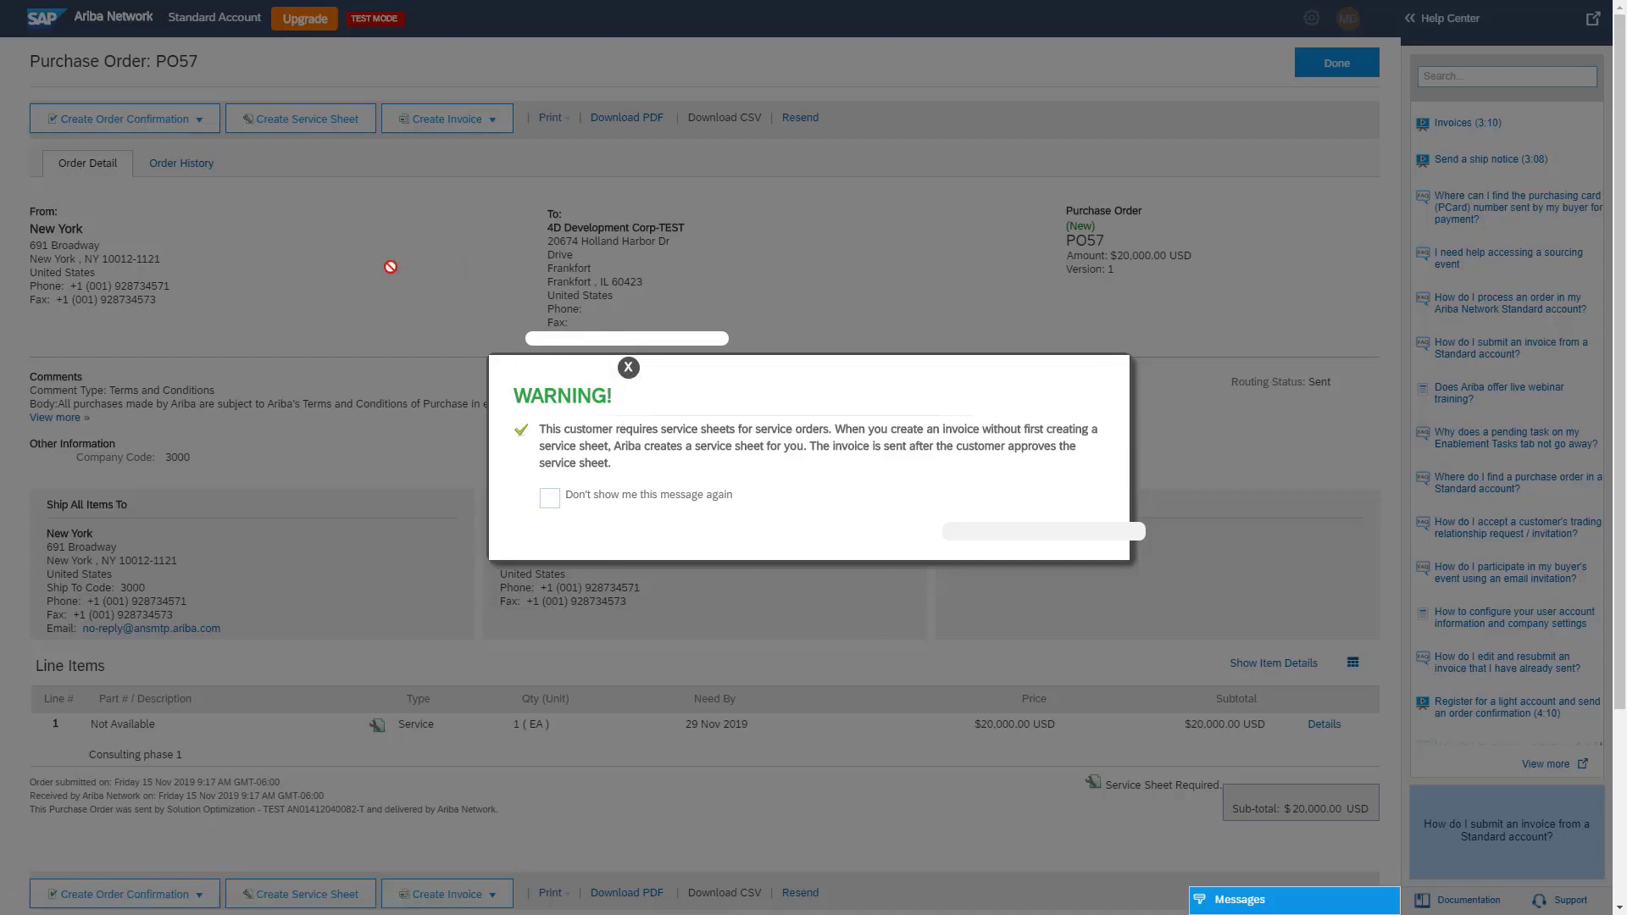
Dismiss the service-sheet warning so the blank PO57 invoice form loads
left_click(627, 366)
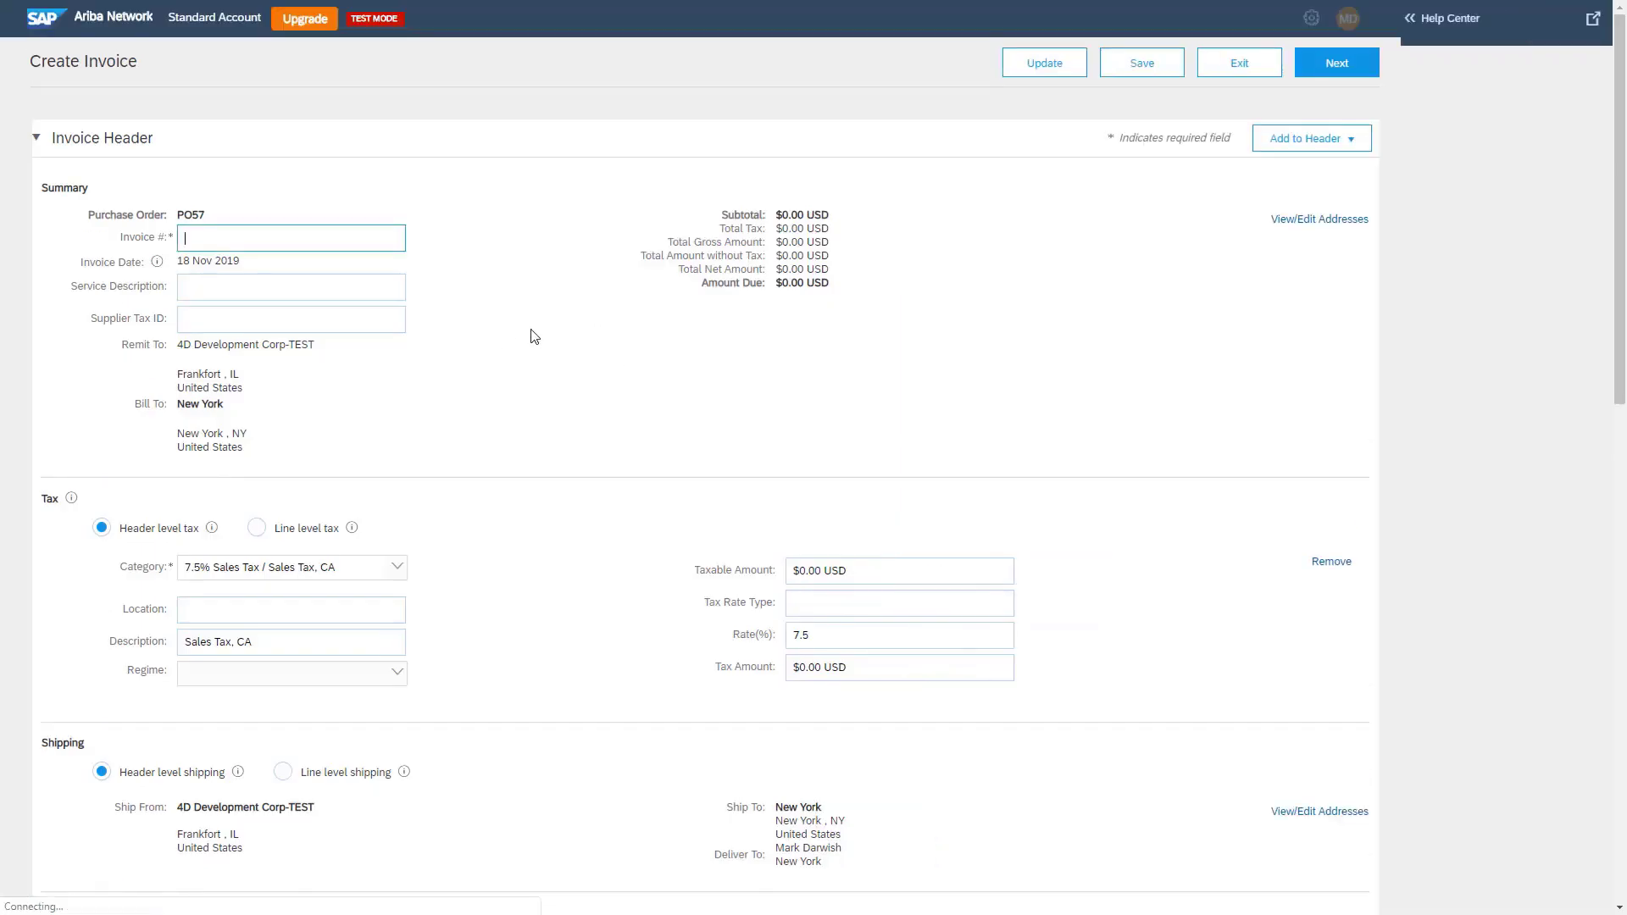
left_click(1447, 17)
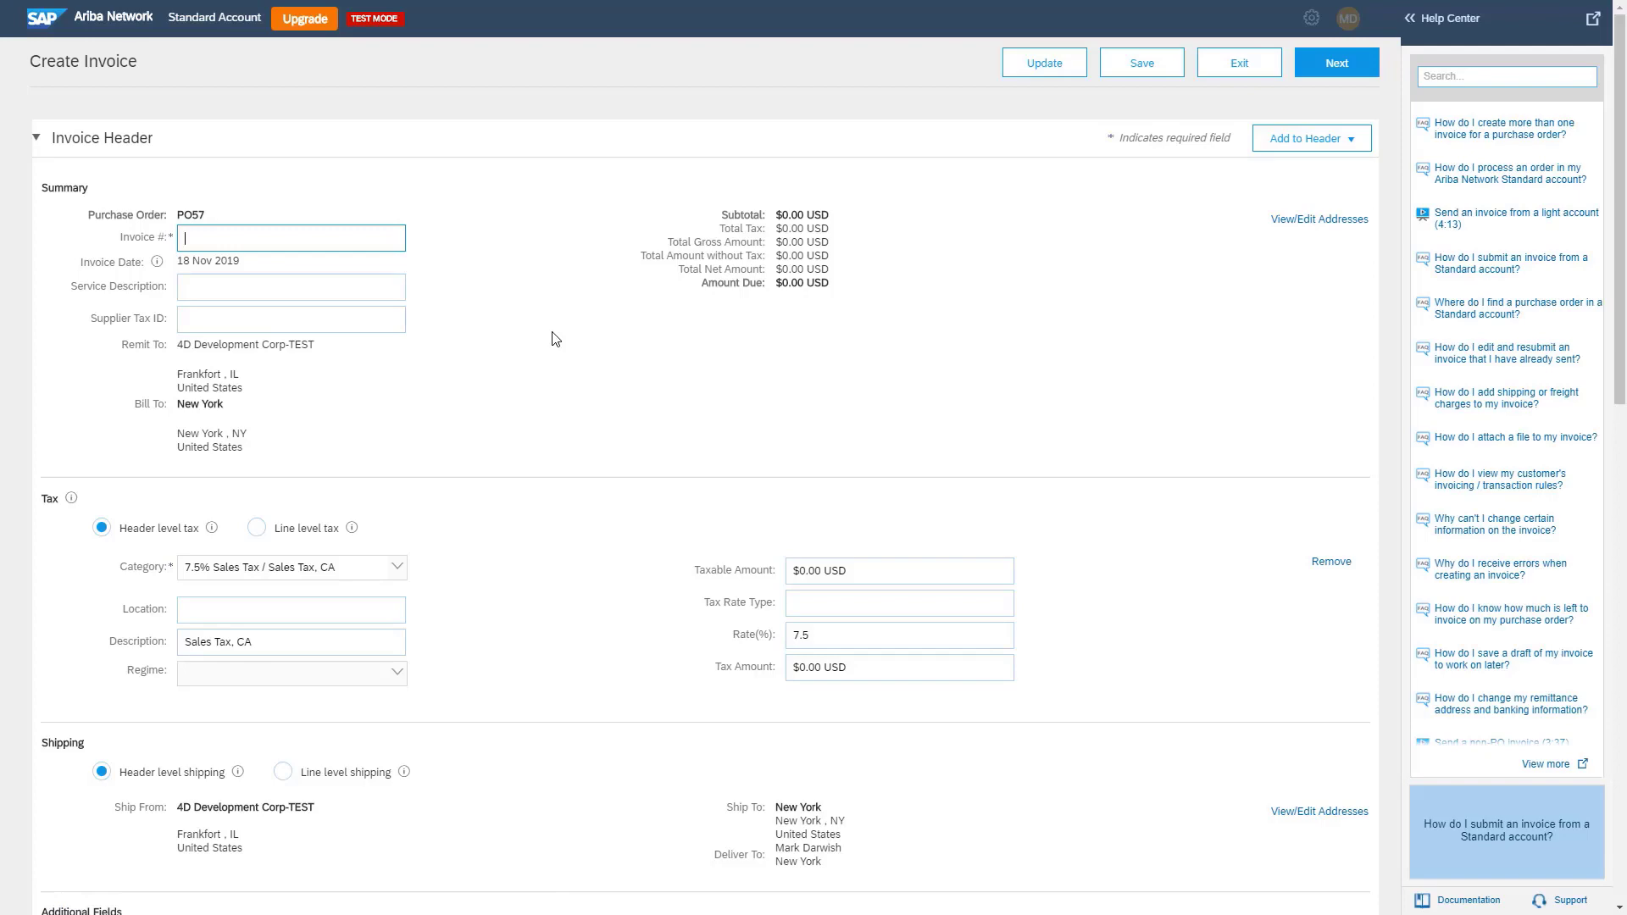
mouse_move(474, 379)
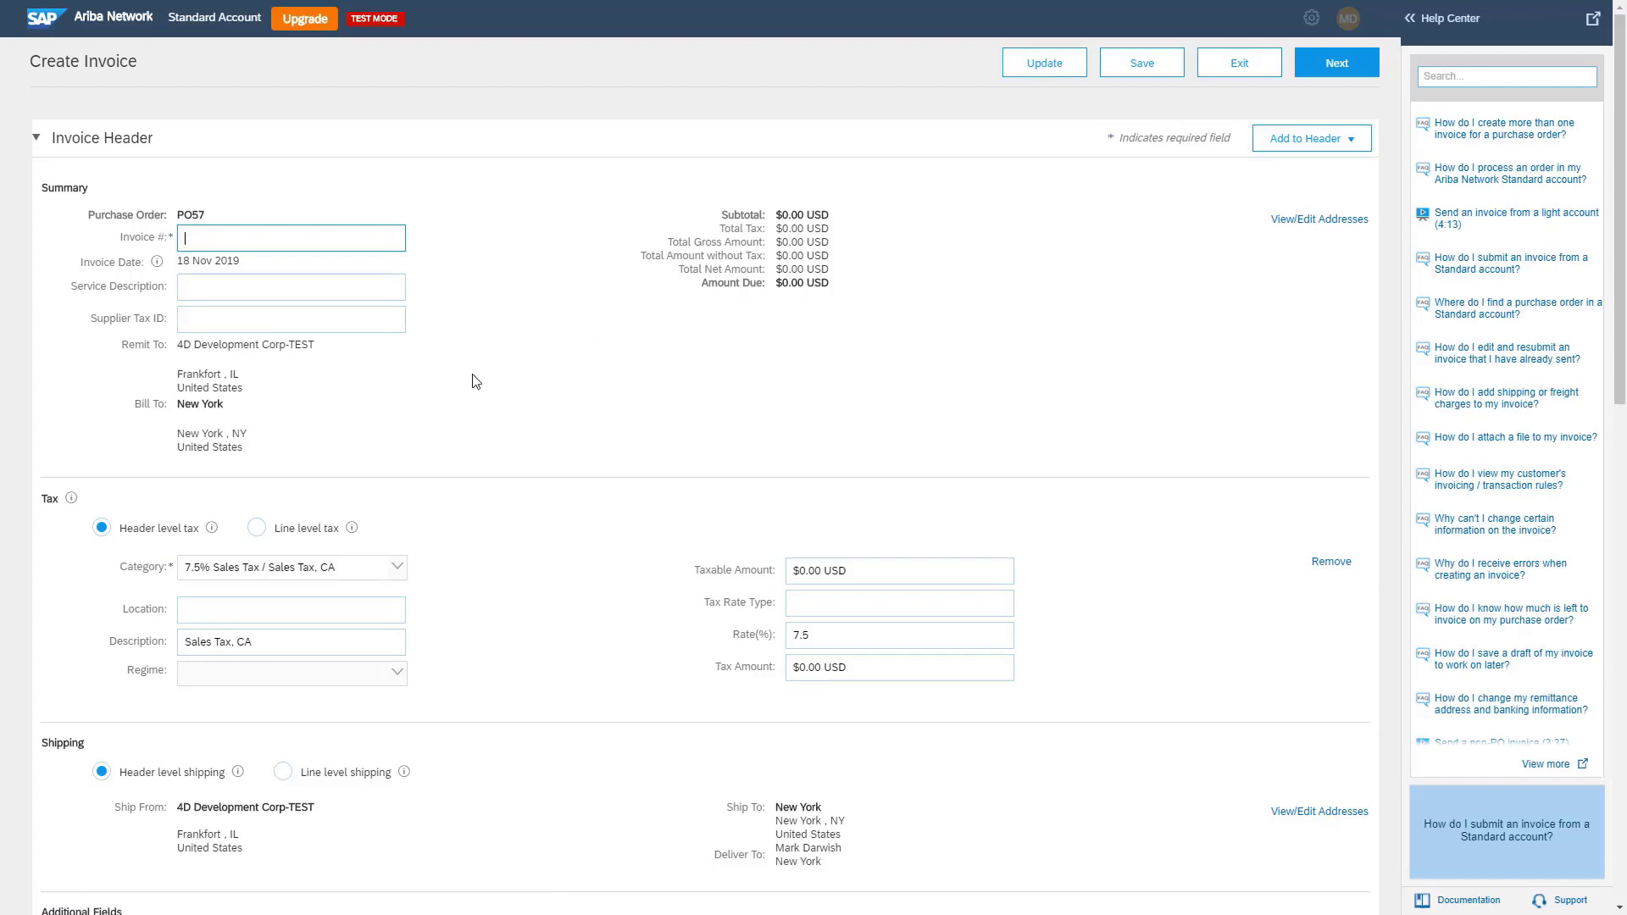